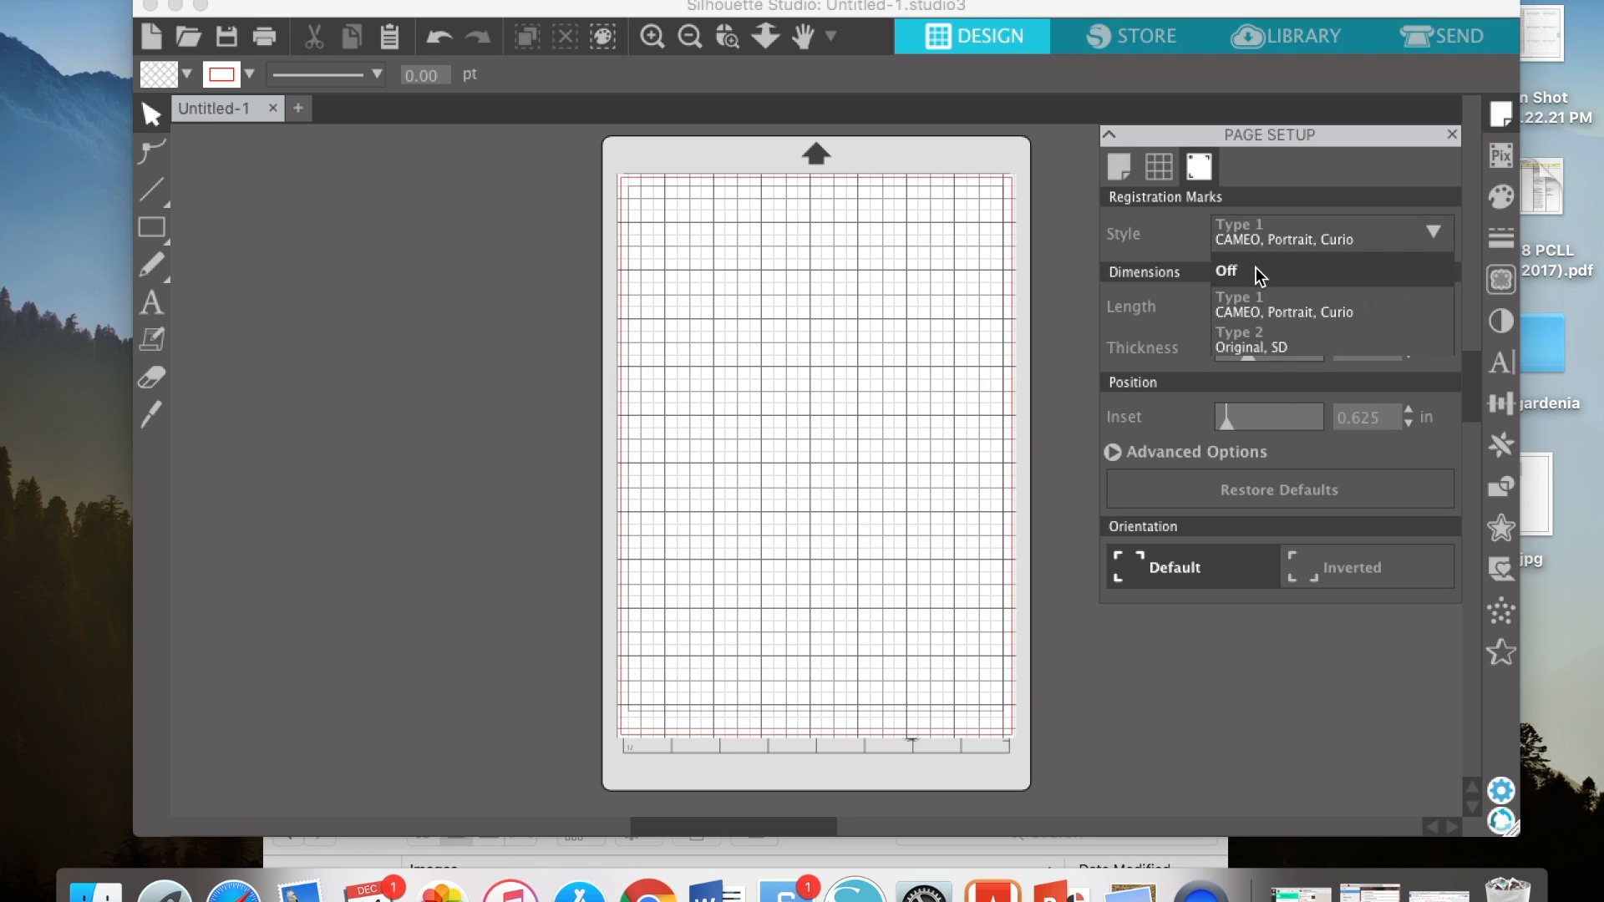
Choose Type 1 registration marks and keep the Portrait 8 x 12 in cutting mat for the A4 page.
{"action": "left_click", "coordinate": [1281, 309]}
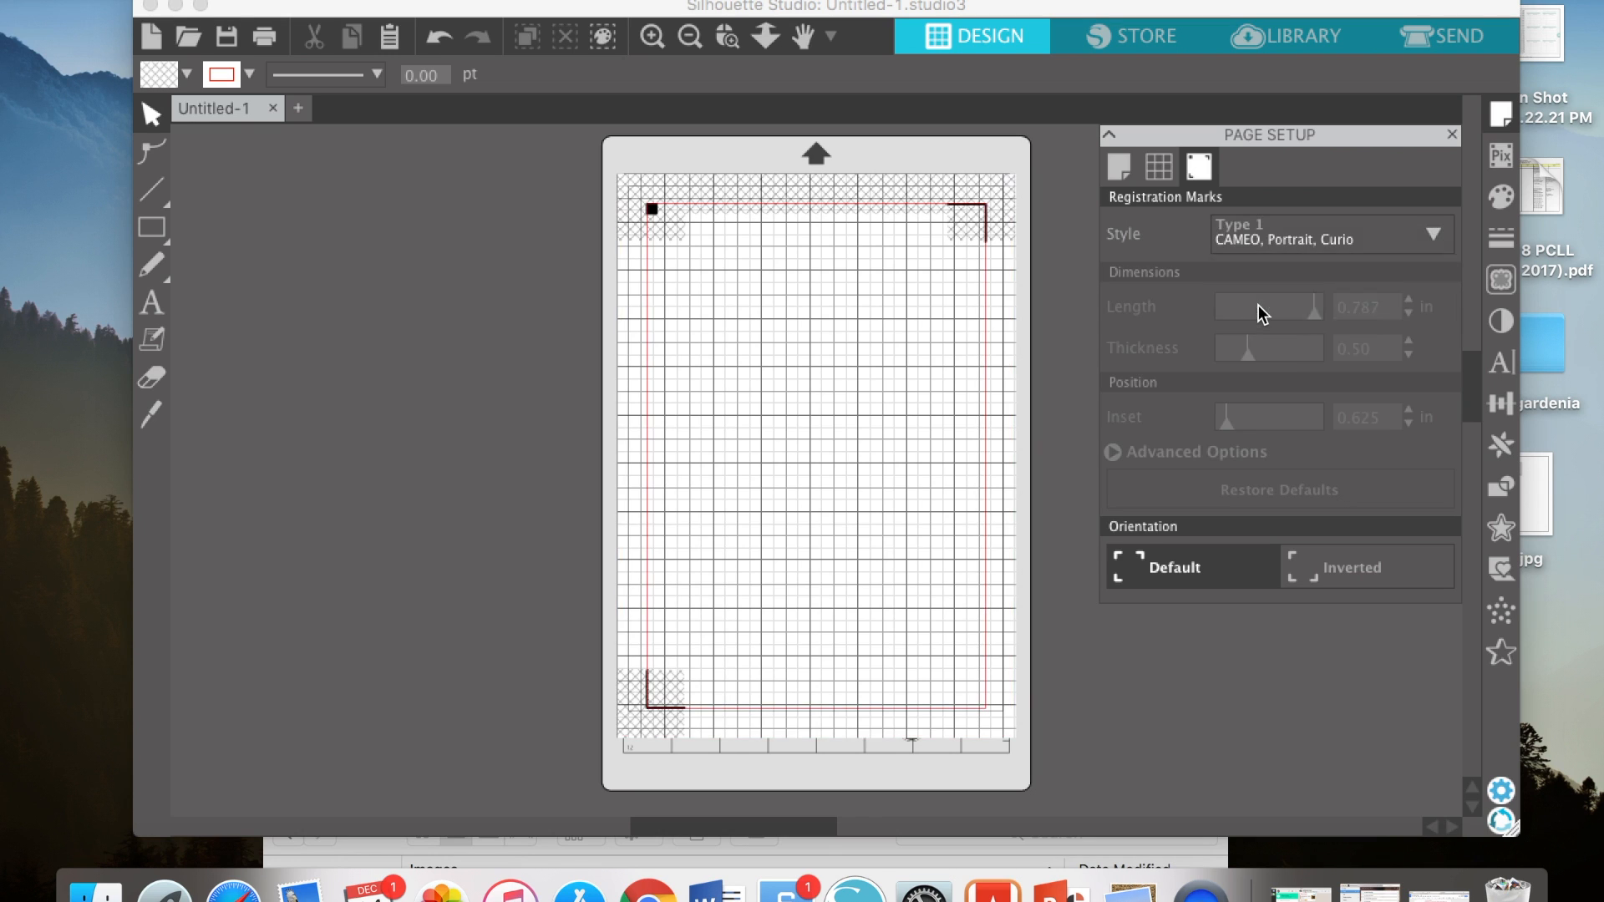
{"action": "left_click", "coordinate": [1117, 167]}
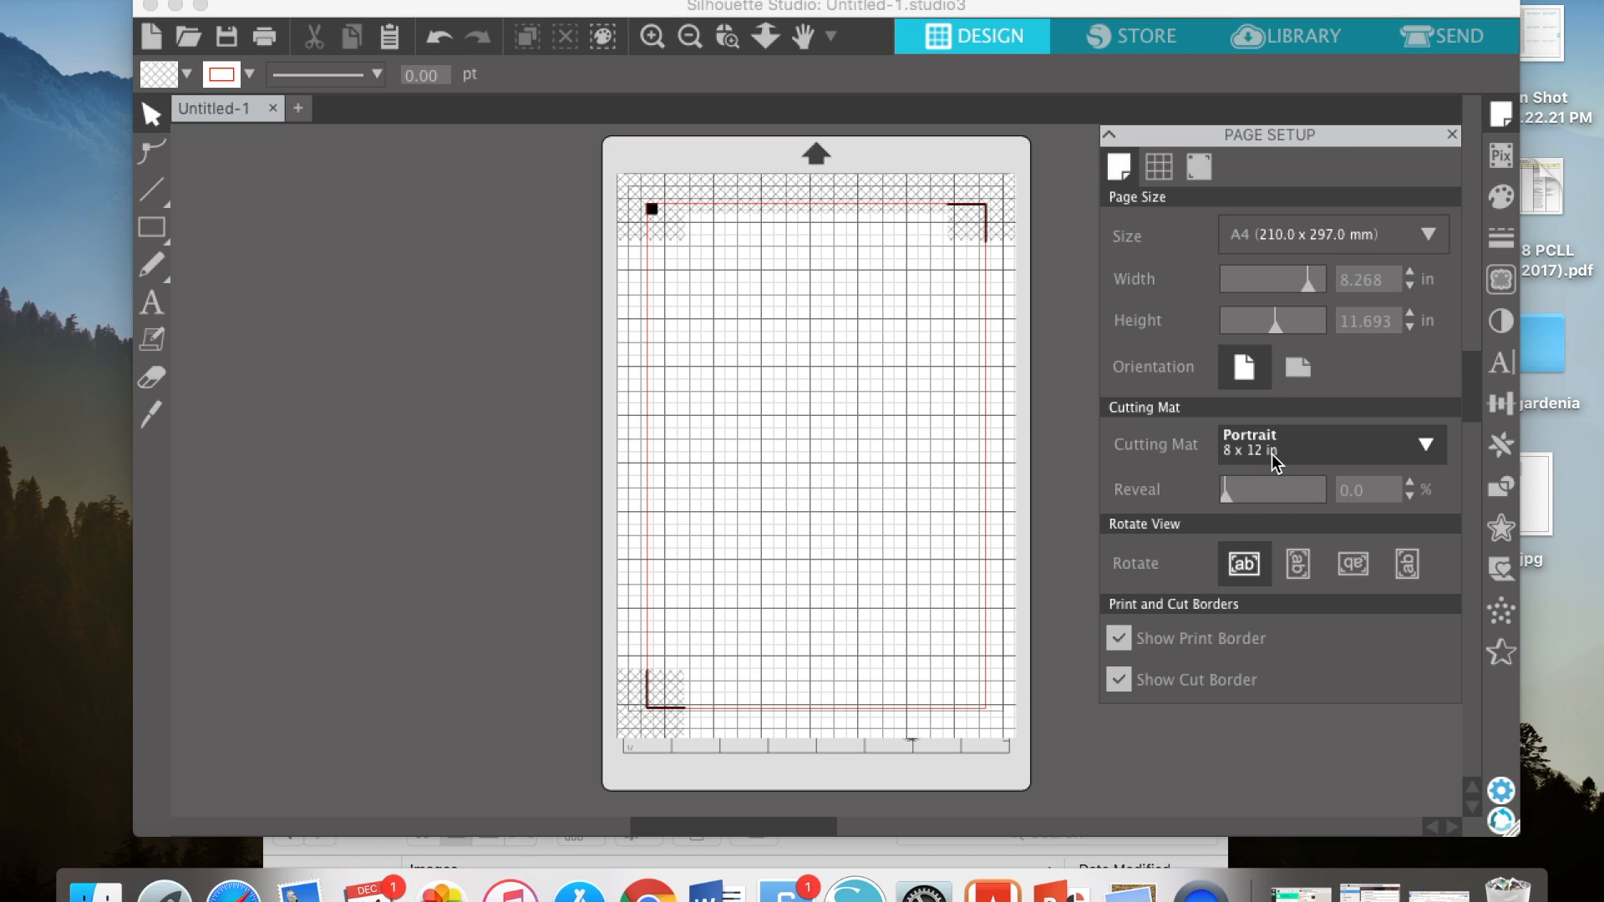
{"action": "left_click", "coordinate": [1424, 444]}
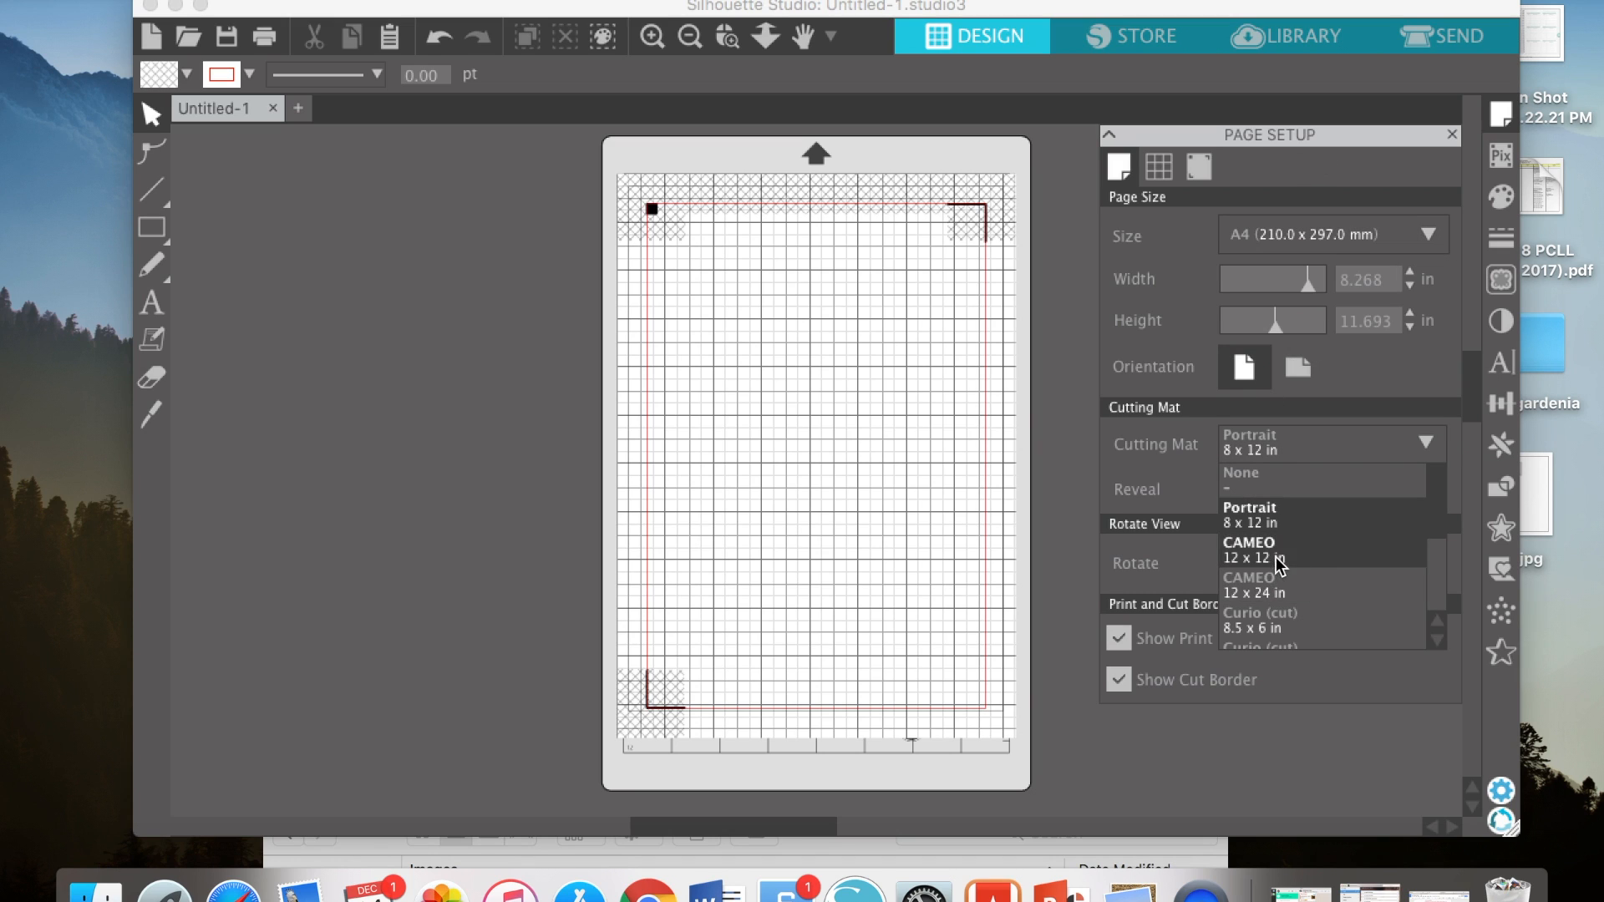
{"action": "left_click", "coordinate": [1250, 515]}
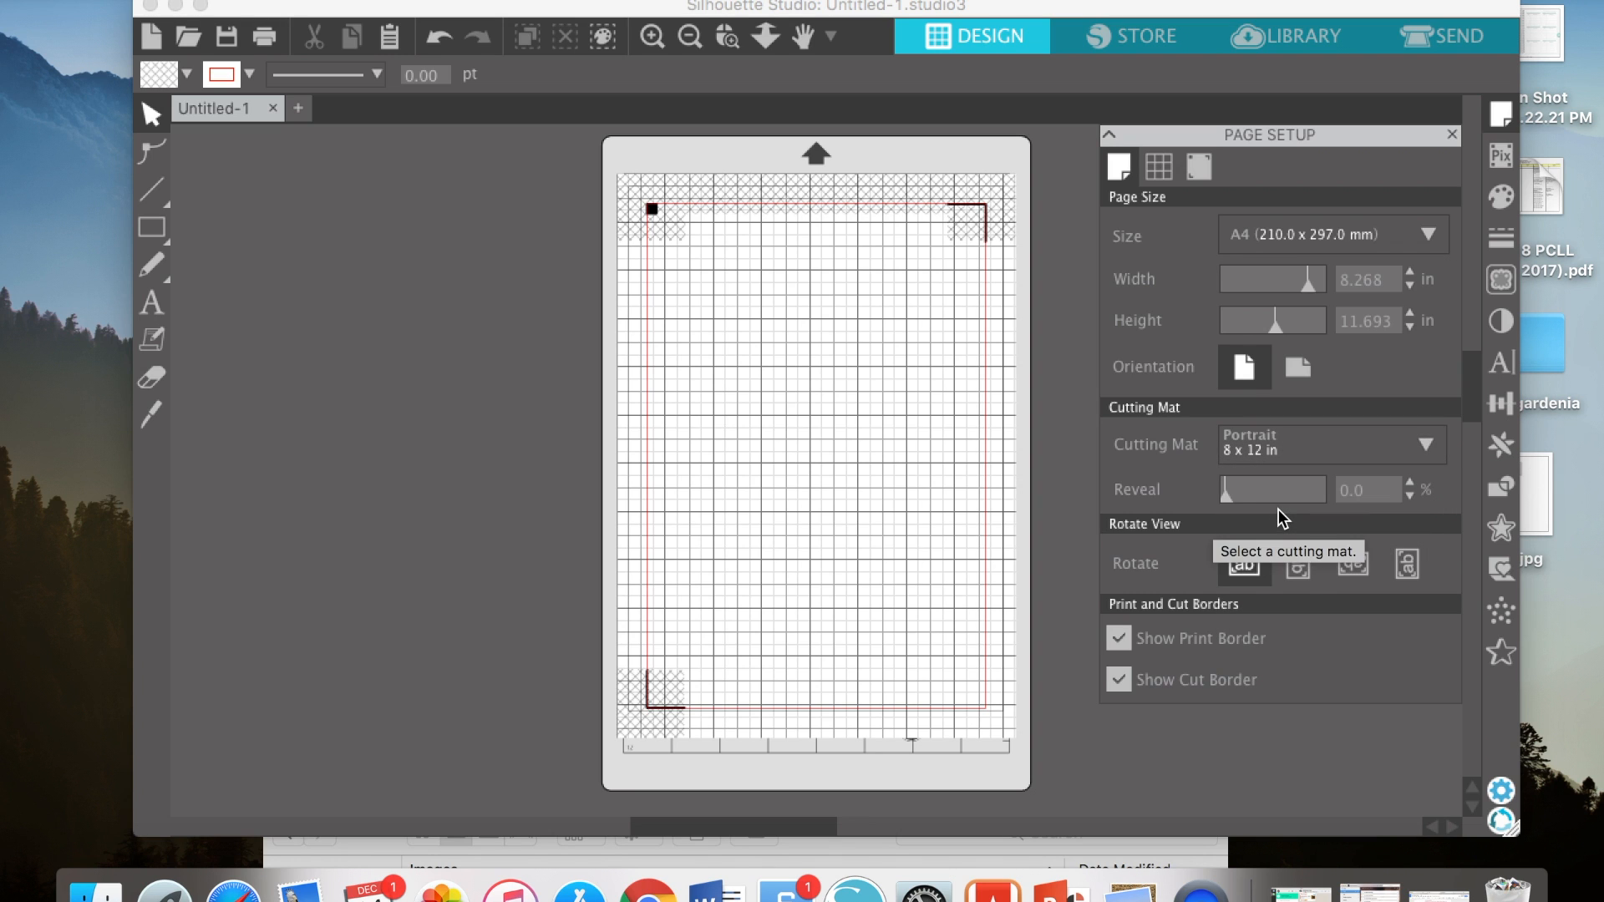
{"action": "mouse_move", "coordinate": [809, 857]}
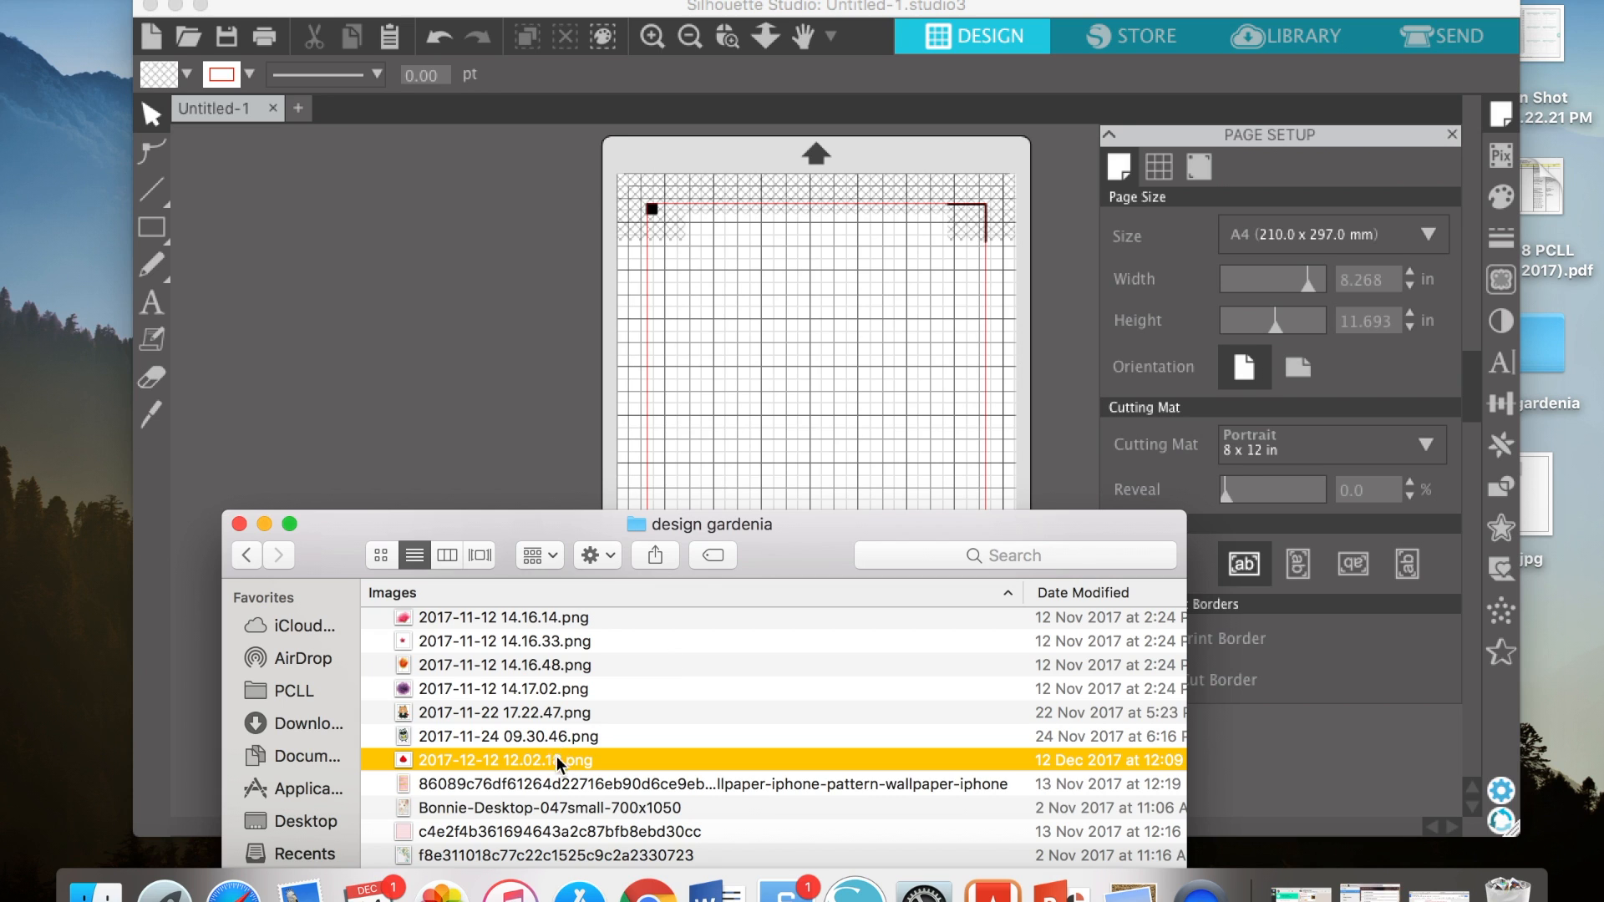
Bring the blood-drop PNG from the Finder onto the page and put the Finder window away.
{"action": "double_click", "coordinate": [504, 760]}
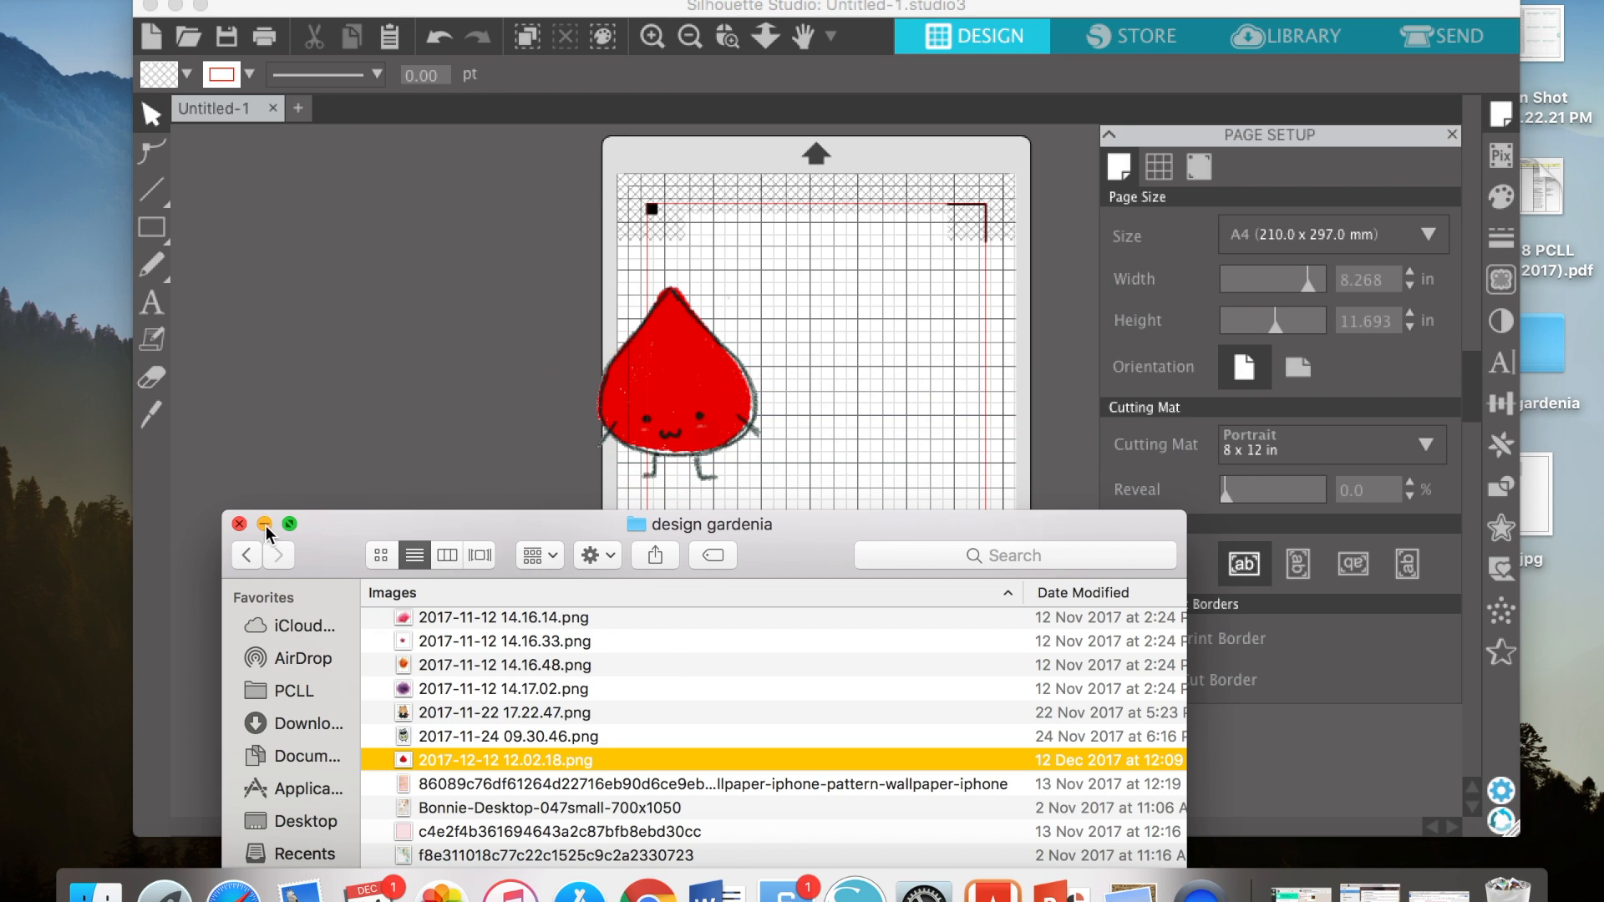
{"action": "left_click", "coordinate": [238, 522]}
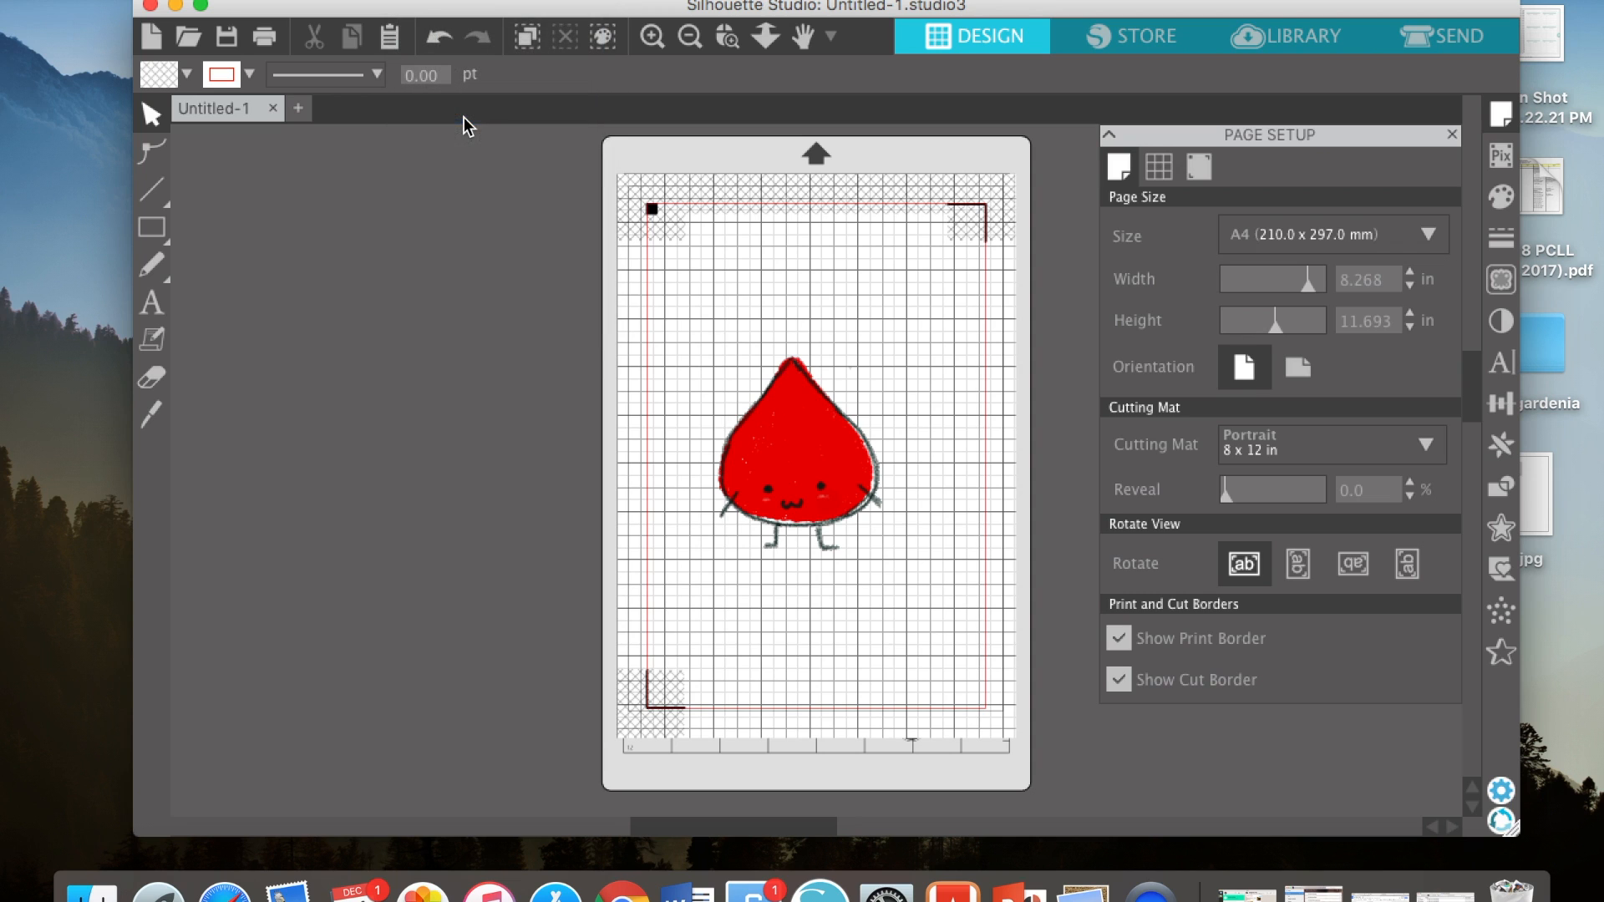
Trace the drawing's outer edge in the Trace panel and select the resulting blood-drop outline.
{"action": "left_click", "coordinate": [1498, 278]}
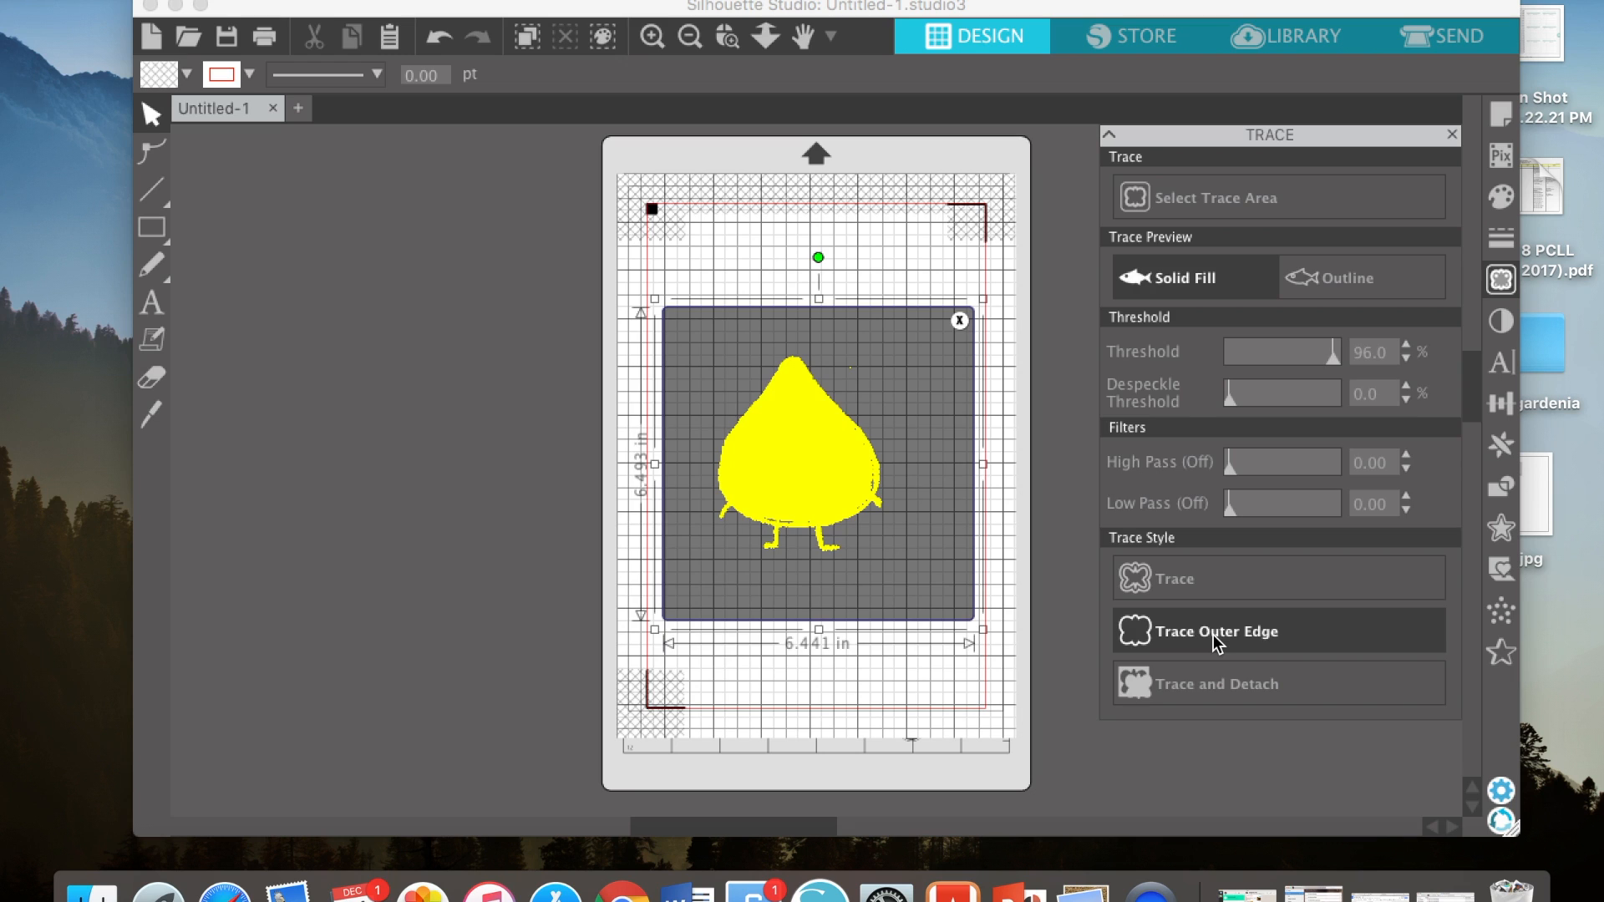
{"action": "left_click", "coordinate": [1214, 632]}
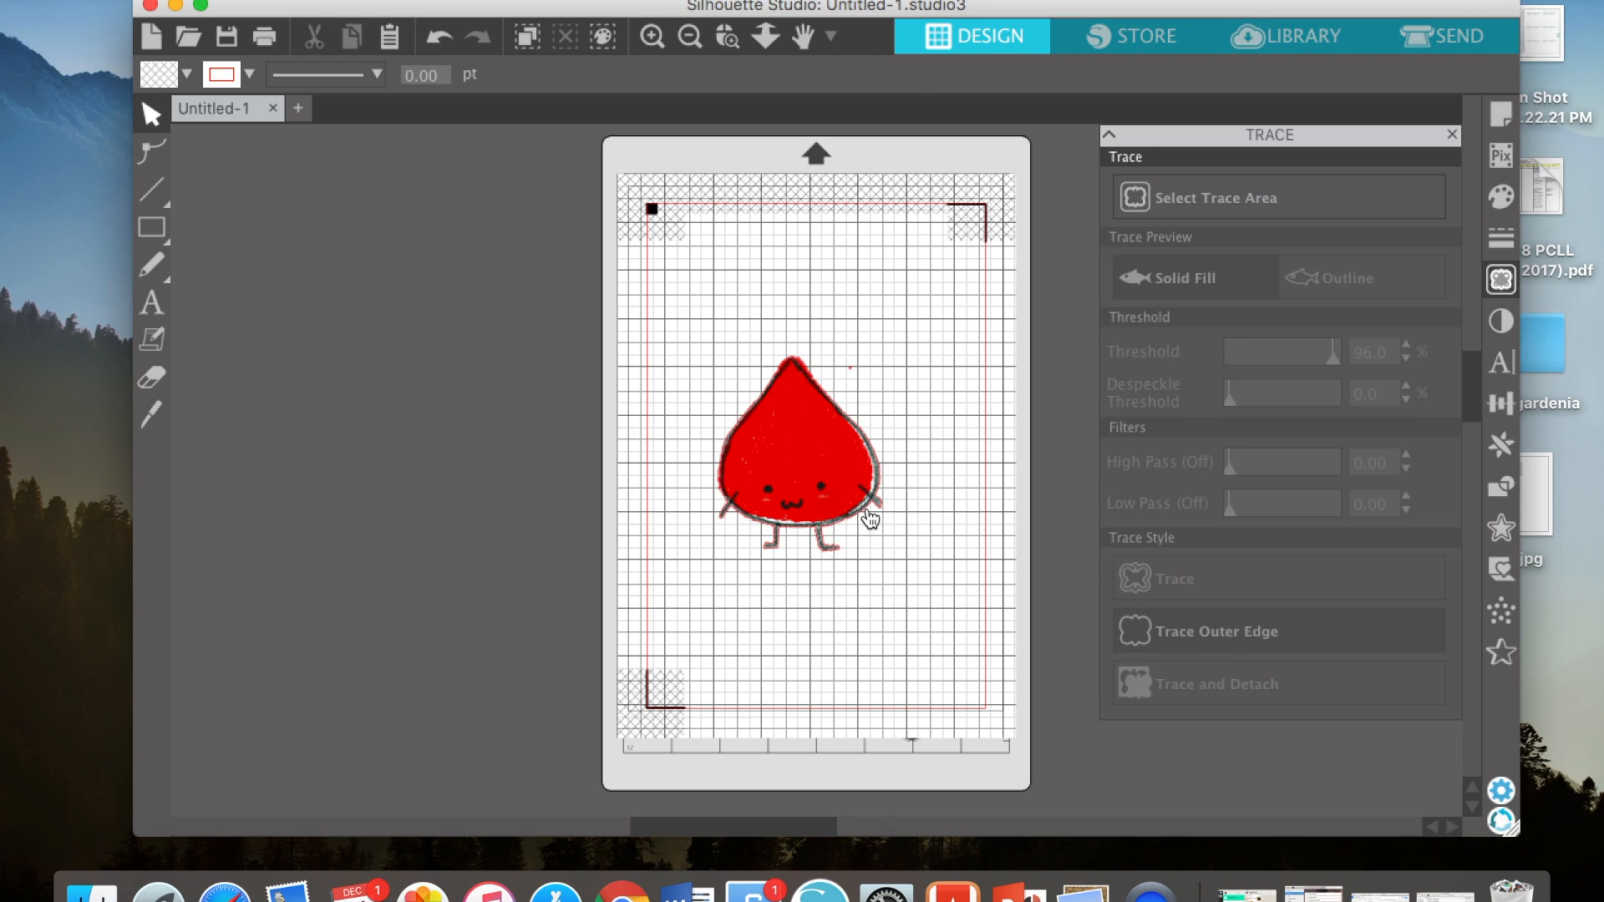
{"action": "left_click", "coordinate": [804, 471]}
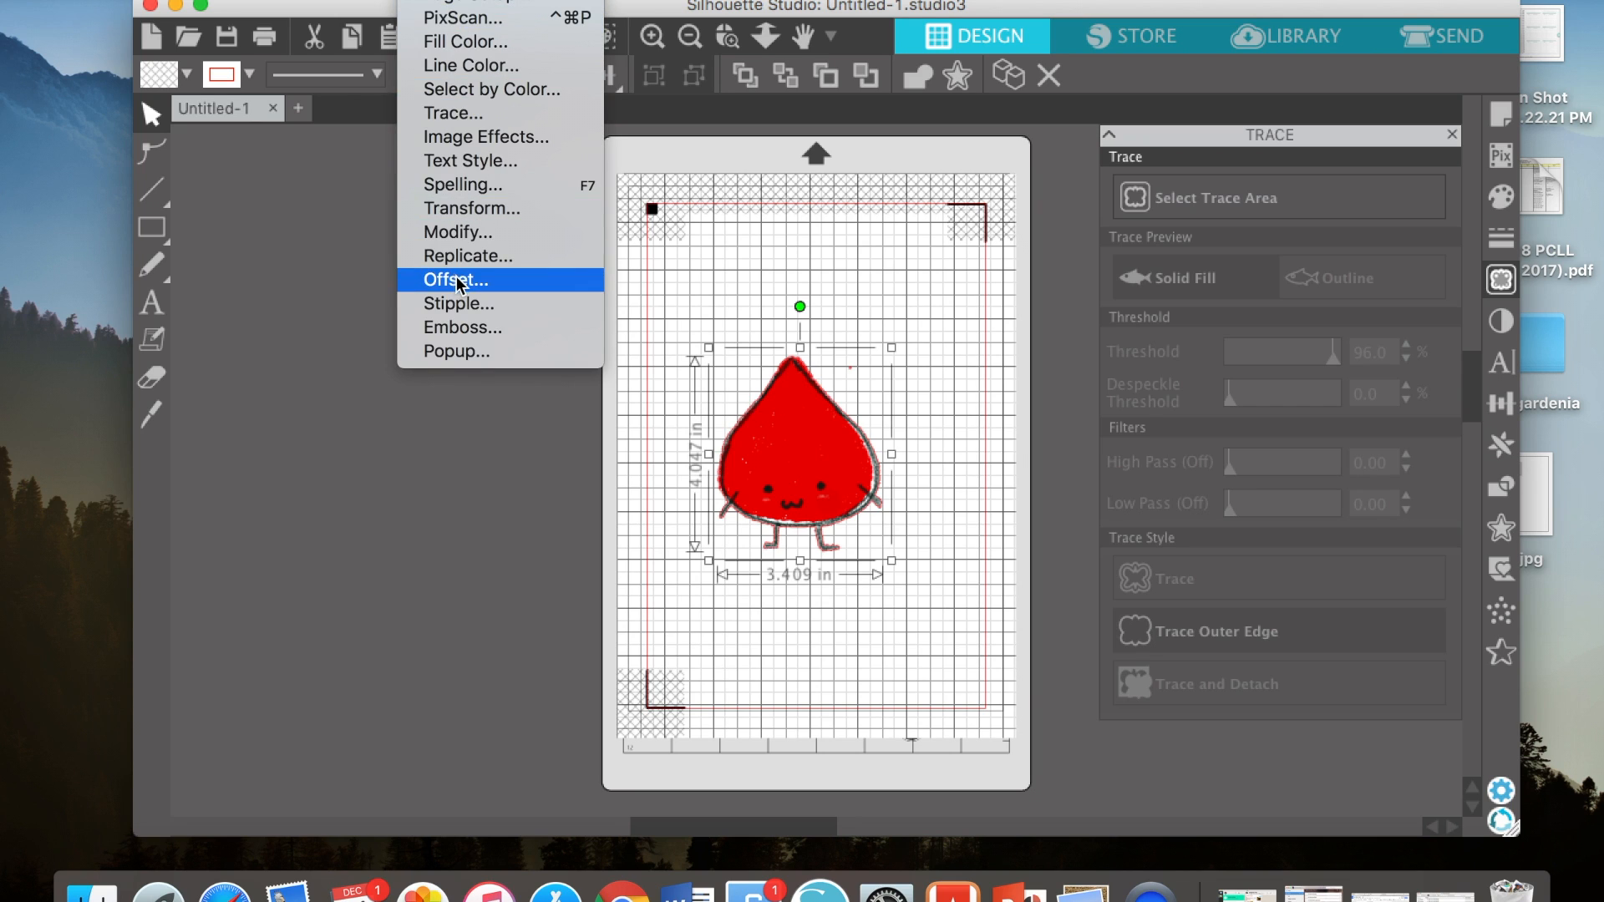
Create an outward offset around the drop, lower its distance to 0.065 in, and apply it.
{"action": "left_click", "coordinate": [455, 279]}
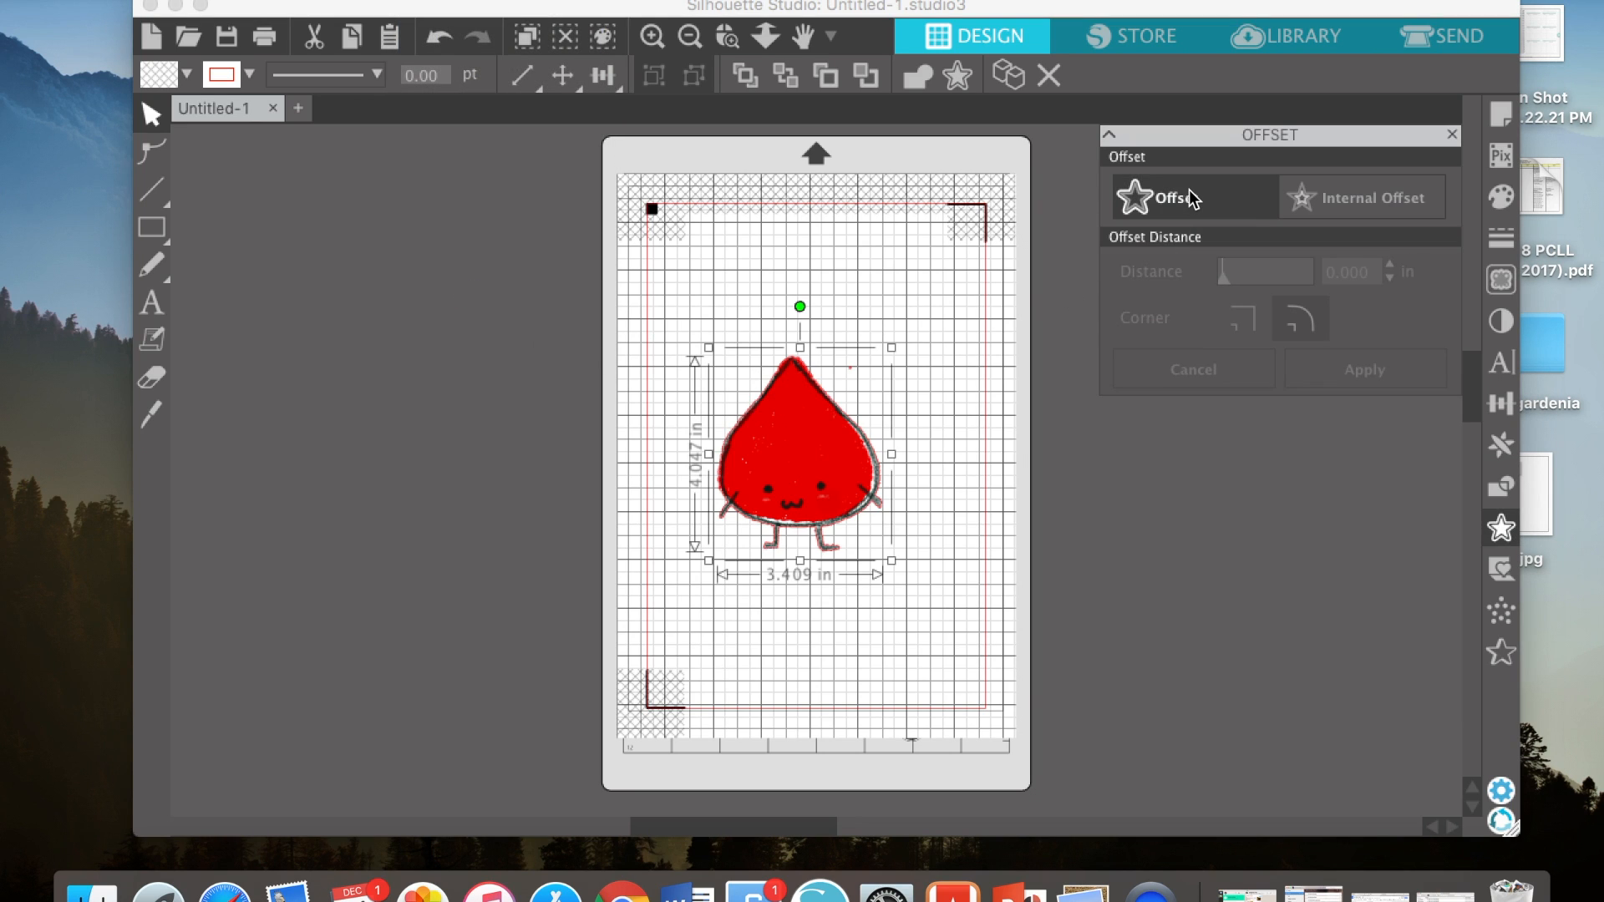
{"action": "left_click", "coordinate": [1166, 197]}
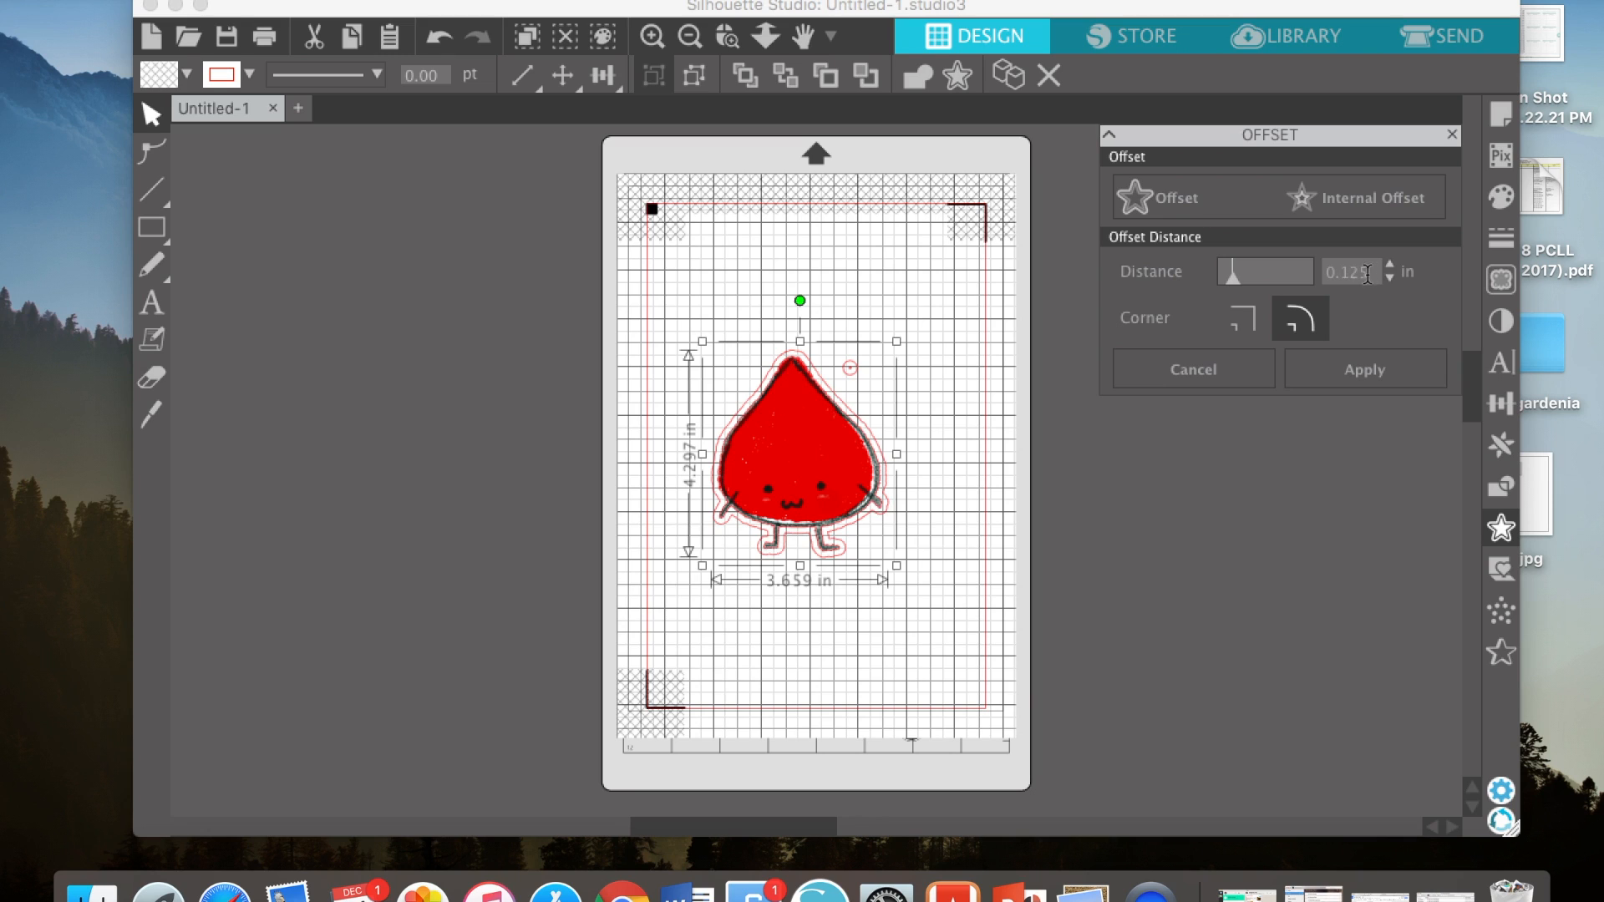
{"action": "left_click", "coordinate": [1388, 279]}
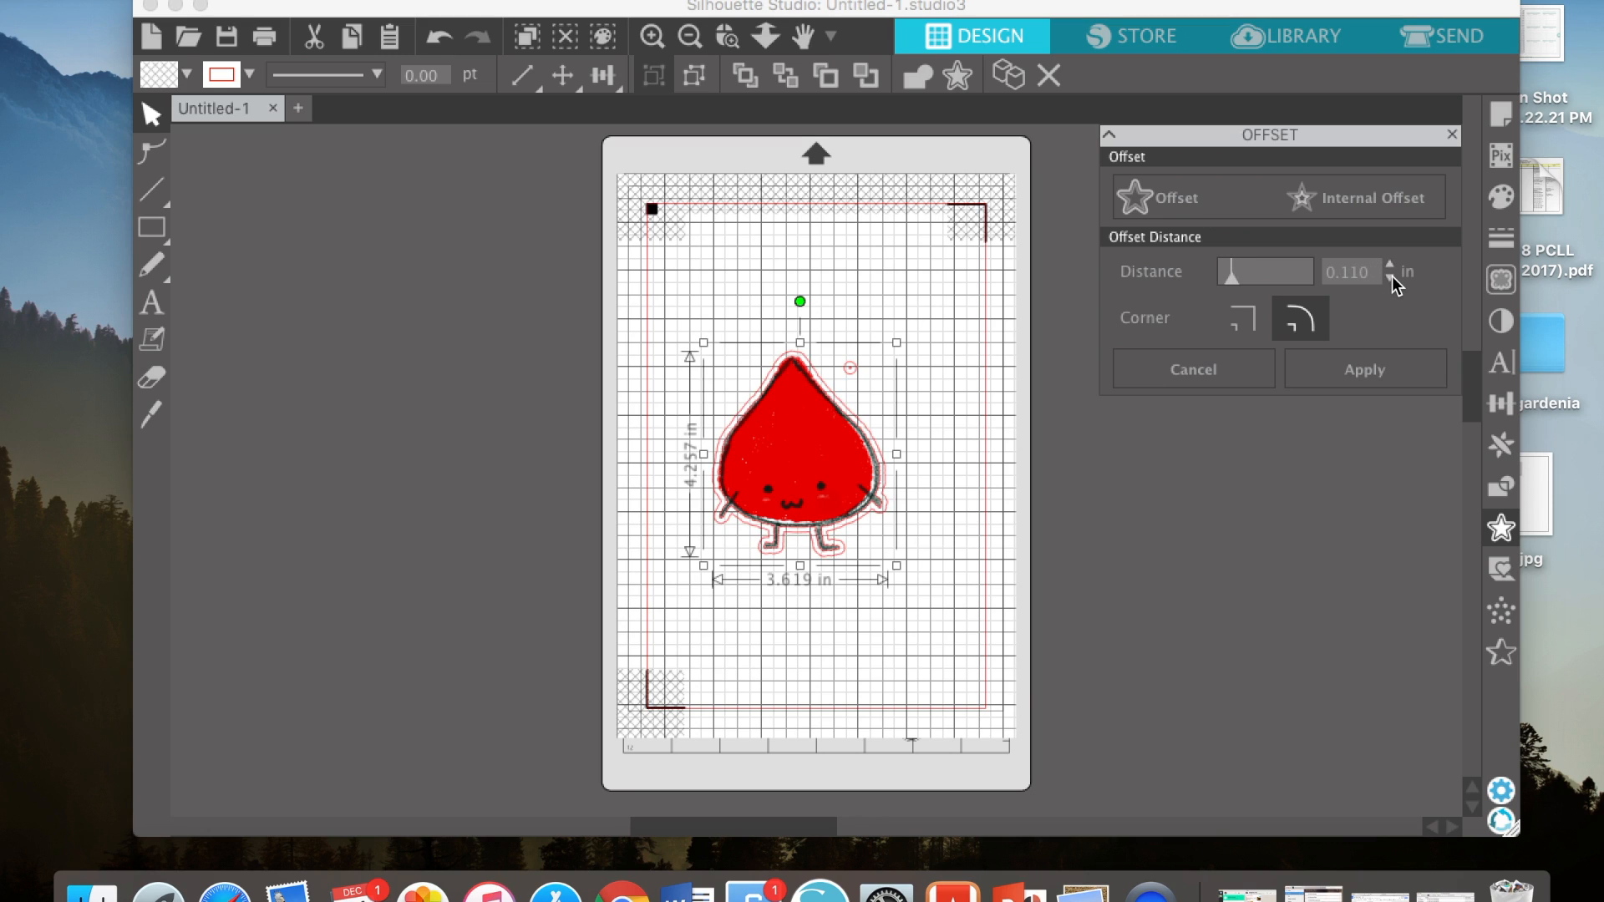
{"action": "left_click", "coordinate": [1390, 279]}
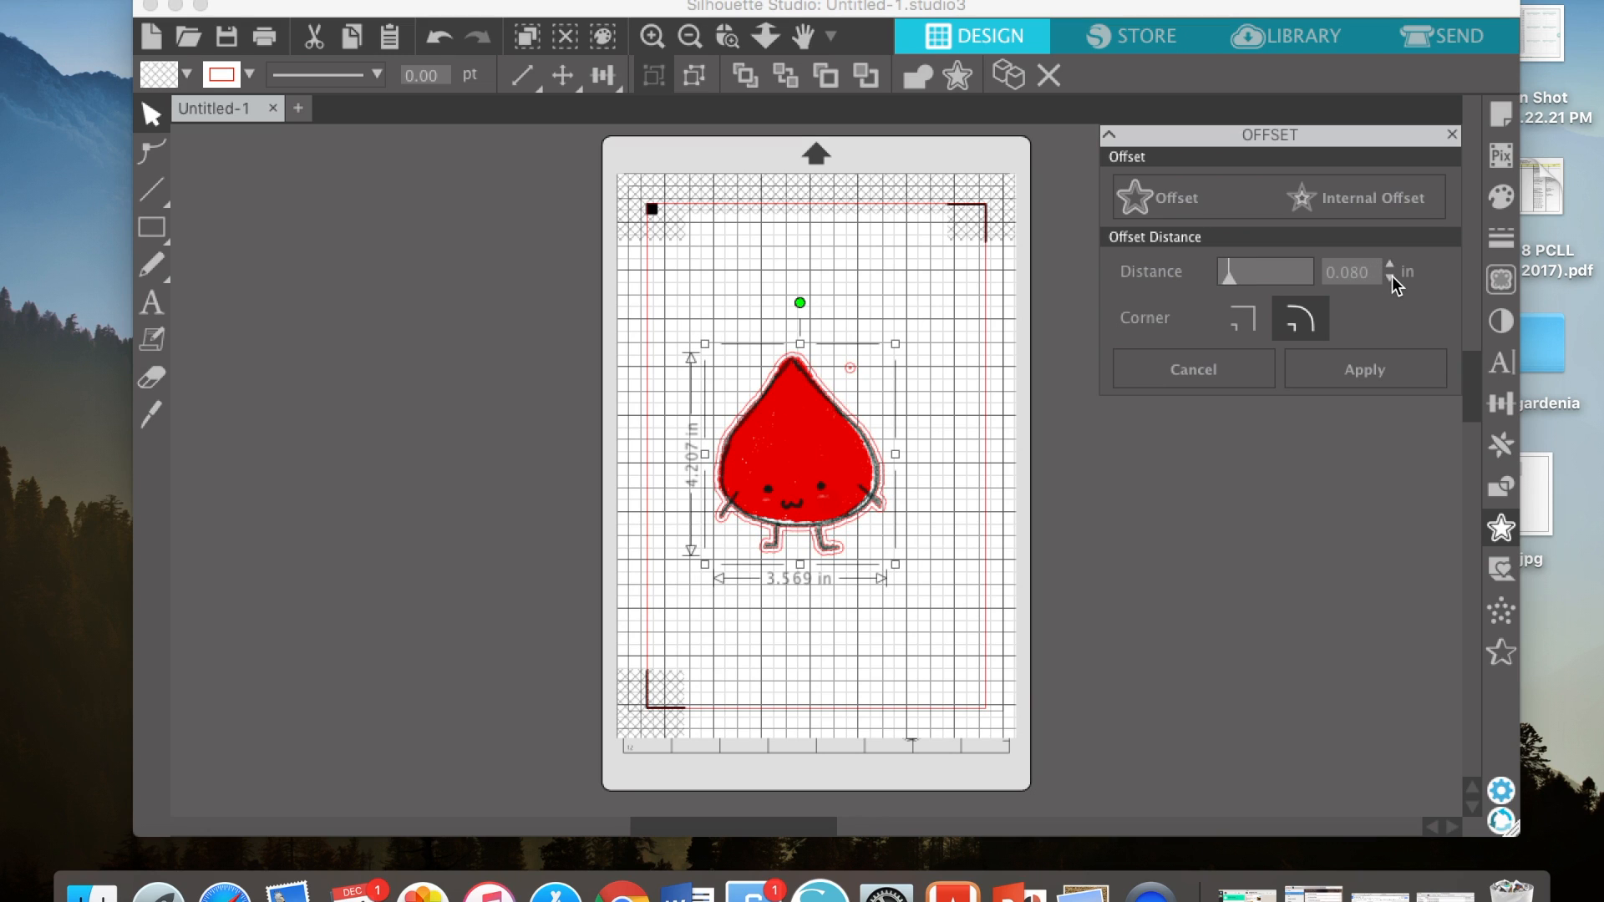
{"action": "left_click", "coordinate": [1388, 279]}
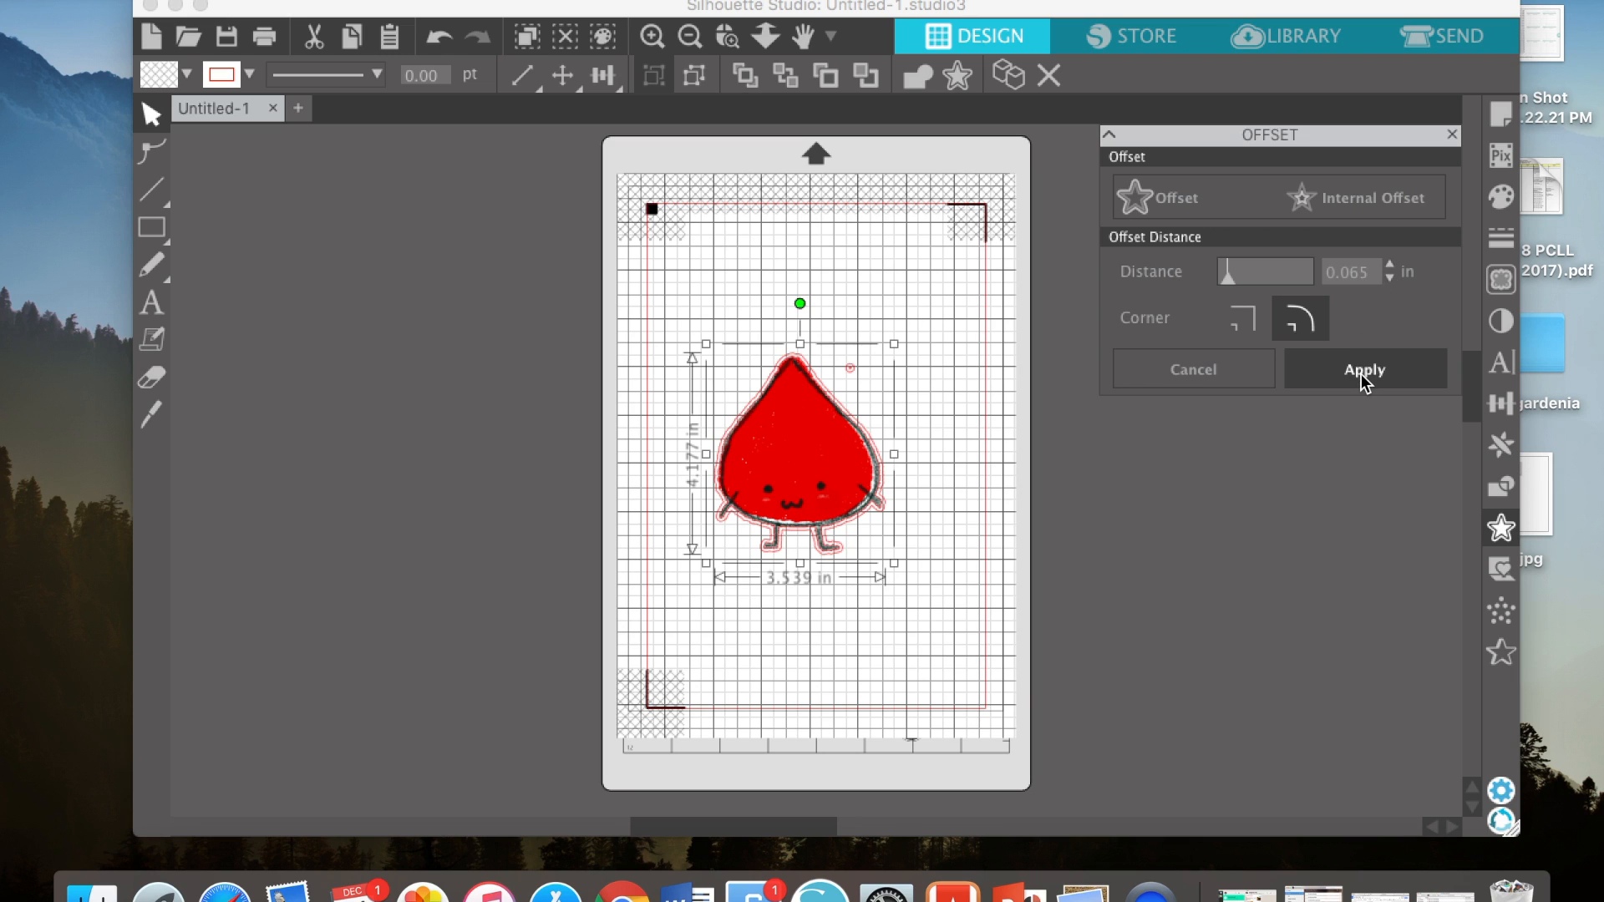
{"action": "left_click", "coordinate": [1363, 369]}
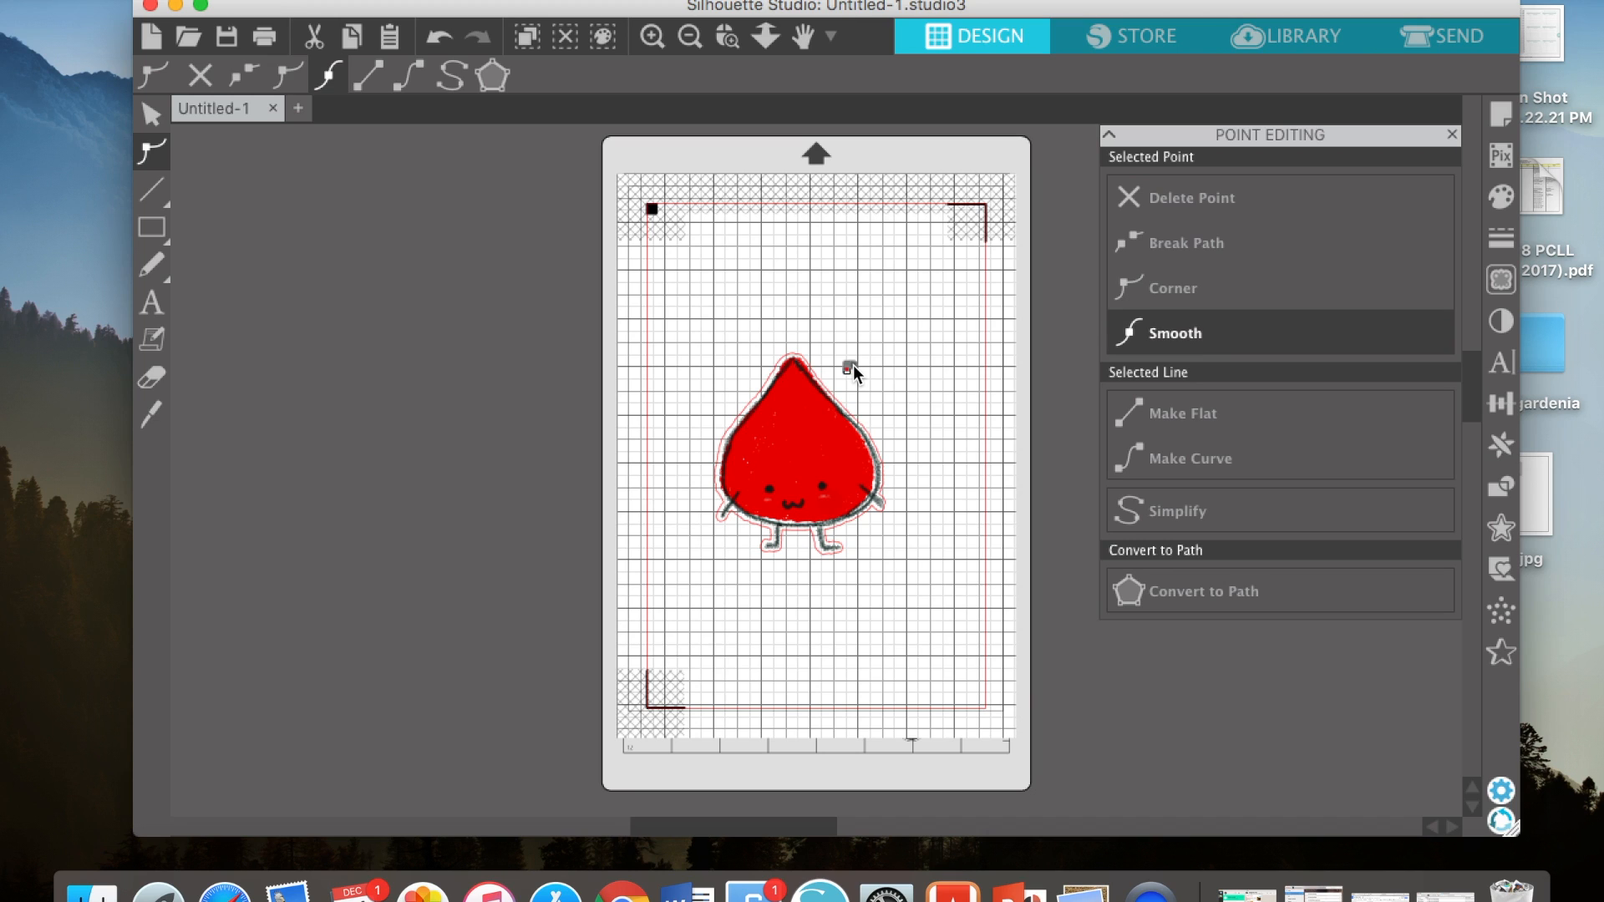
Select the drop with its cut lines and bring up the toolbar sizing options for it.
{"action": "left_click", "coordinate": [885, 544]}
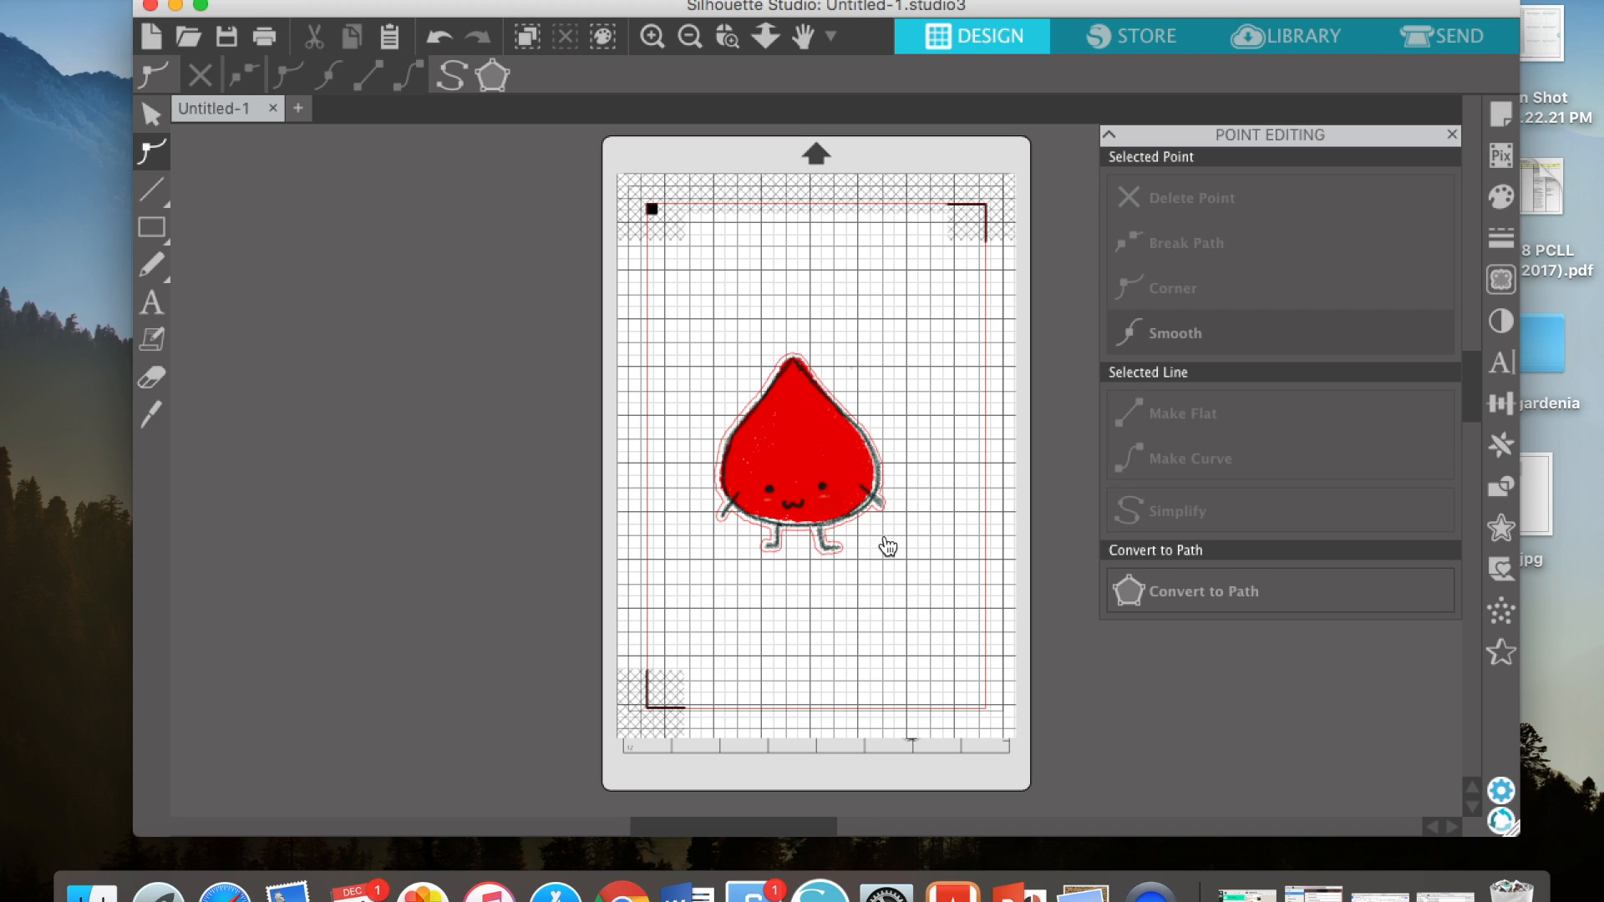
{"action": "left_click", "coordinate": [151, 115]}
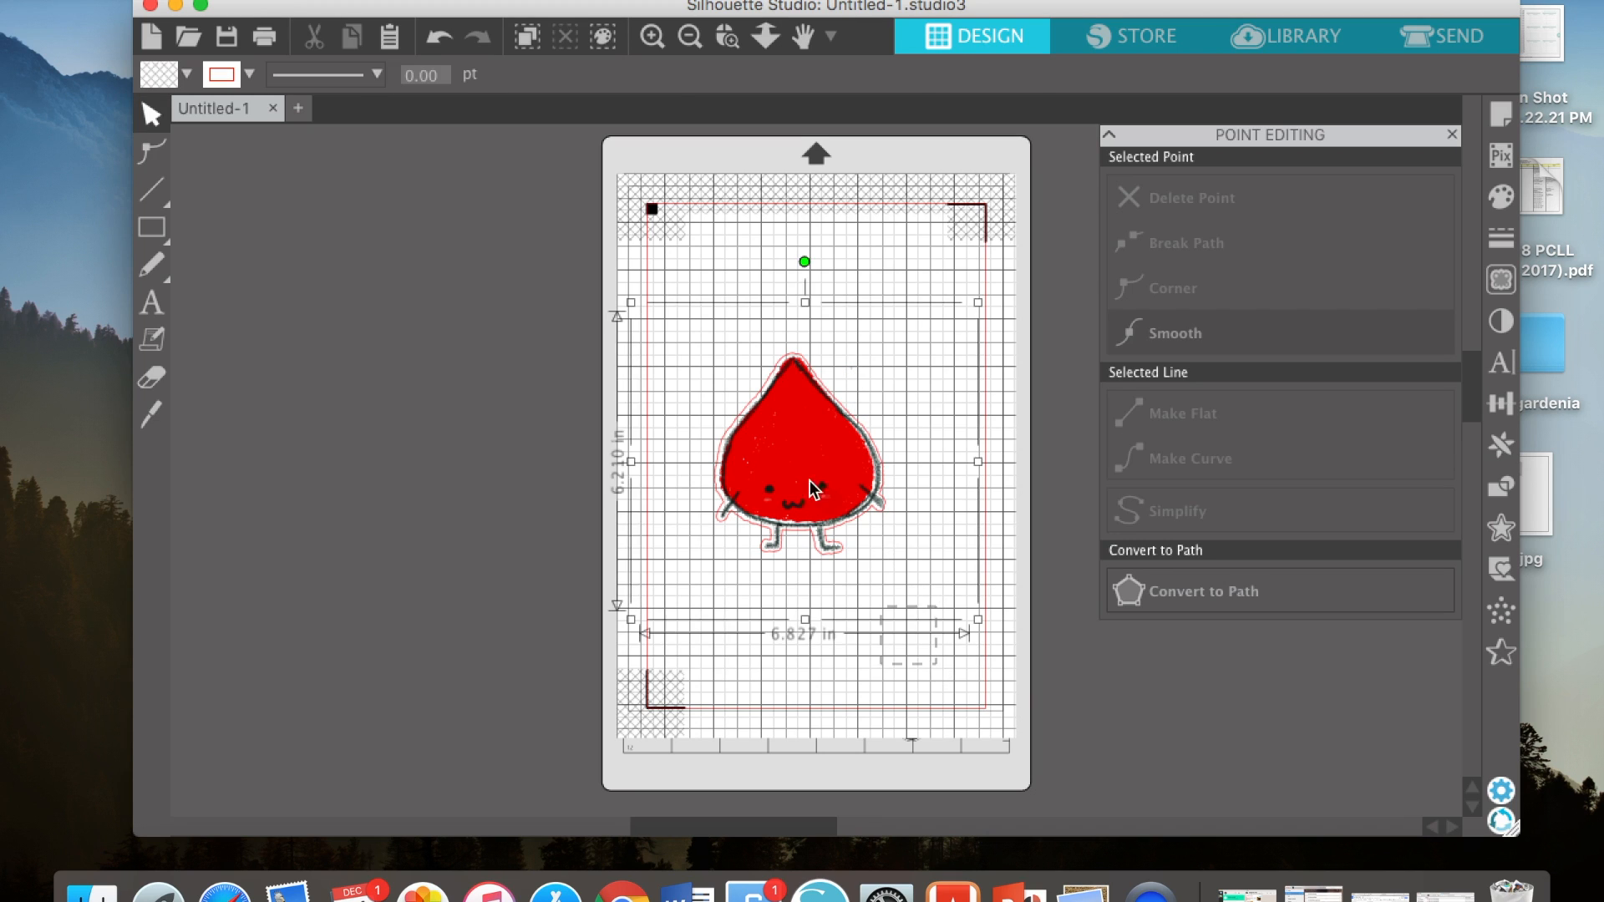
{"action": "right_click", "coordinate": [812, 486]}
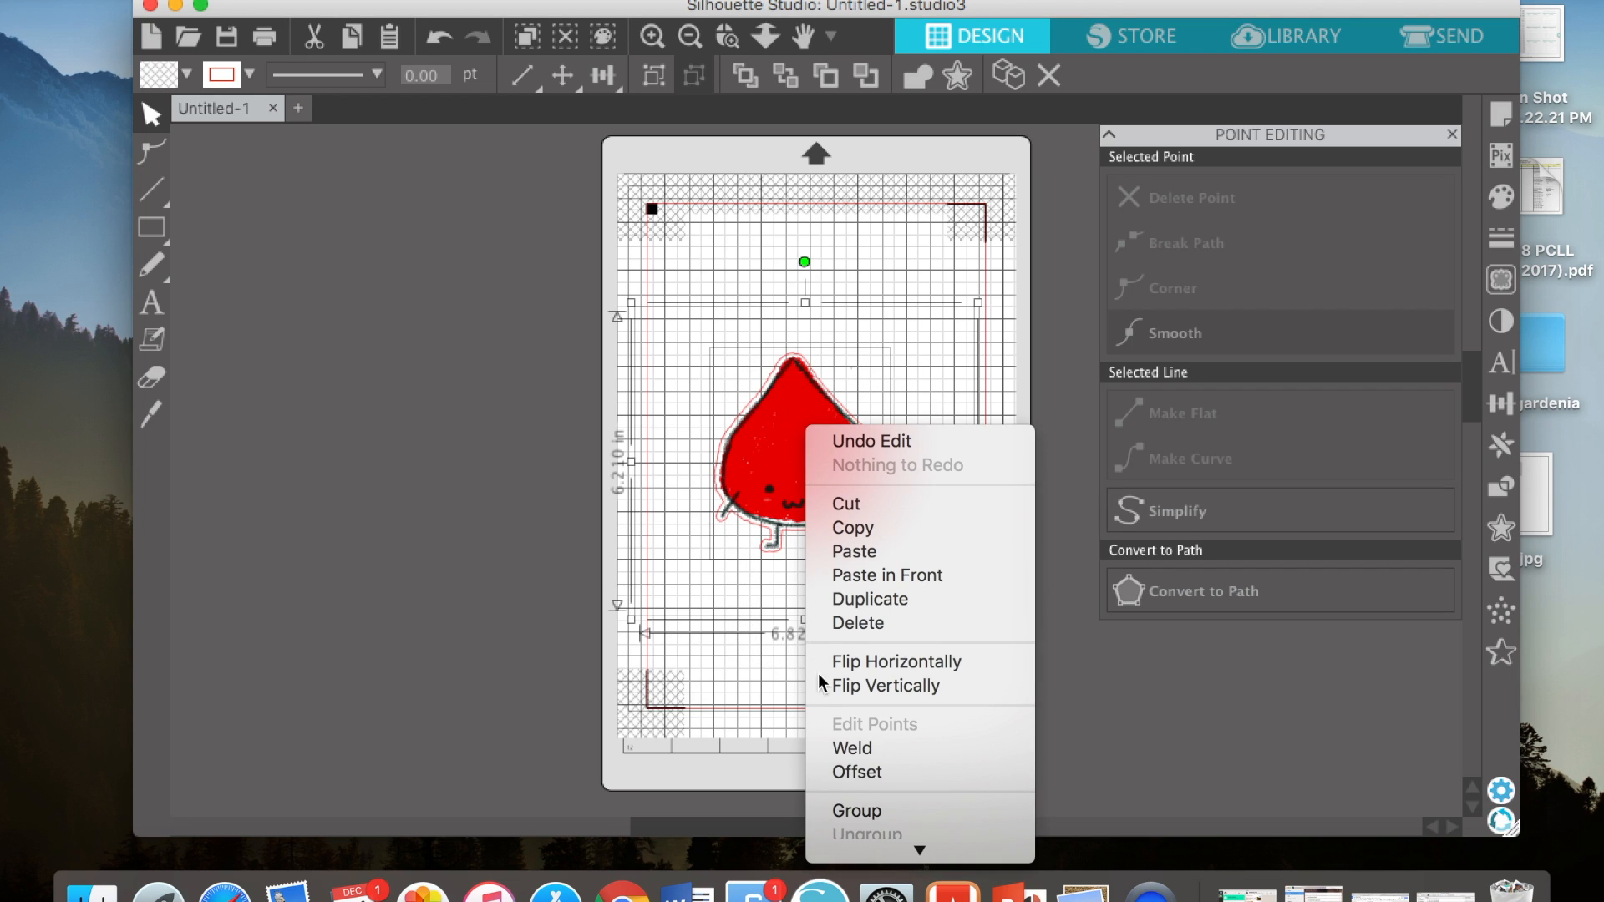
{"action": "left_click", "coordinate": [859, 593]}
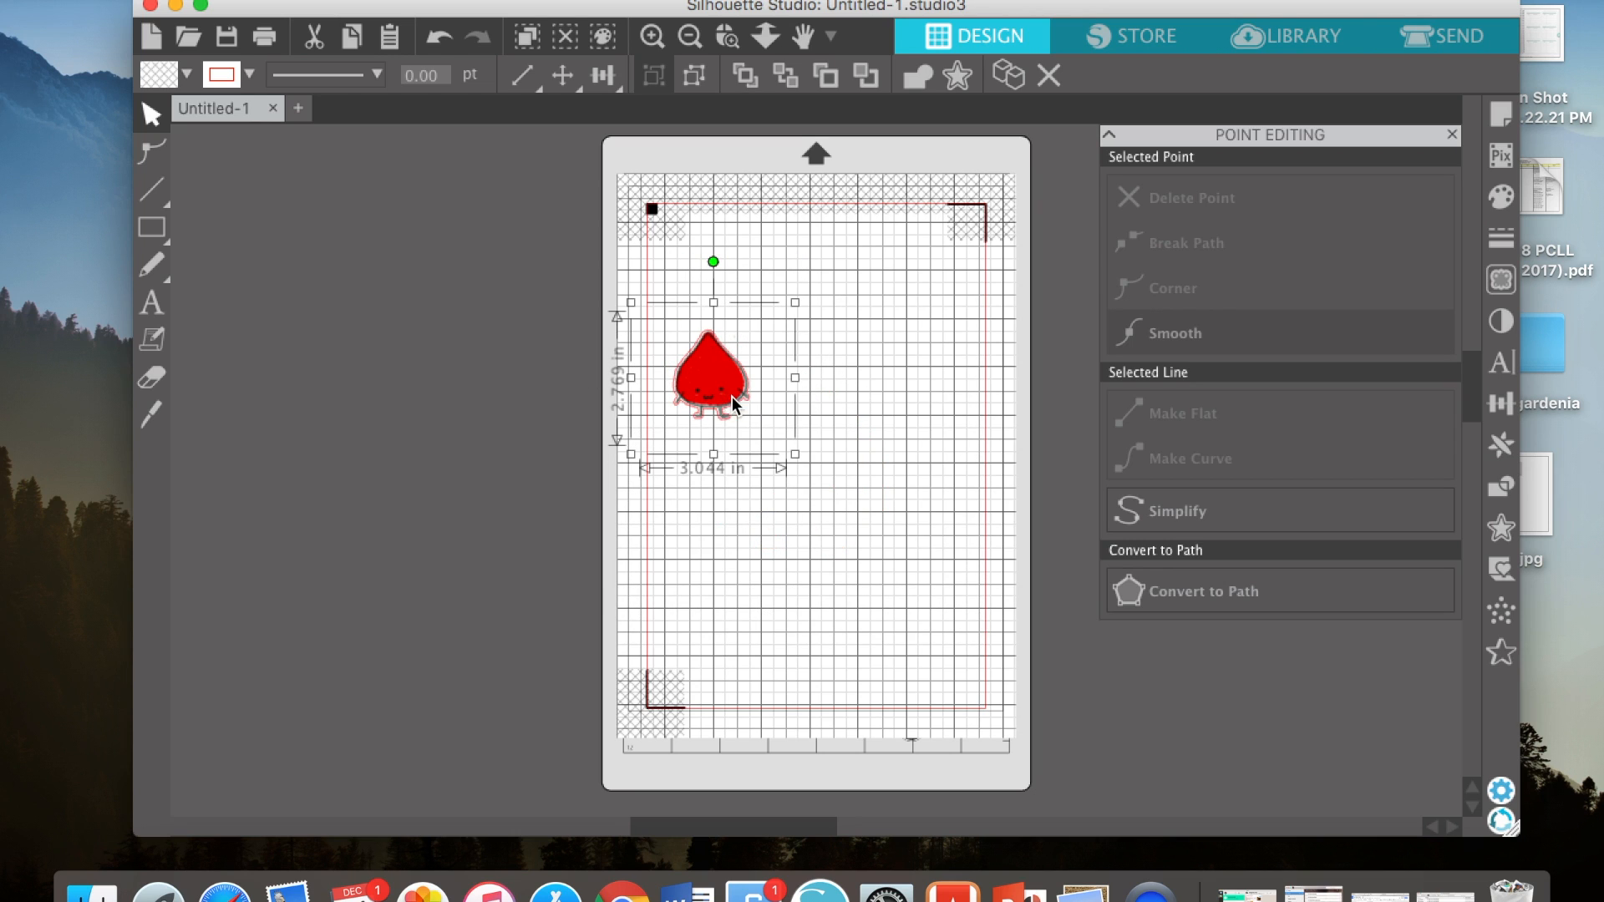
{"action": "left_click", "coordinate": [522, 75]}
{"action": "type", "text": "3.000"}
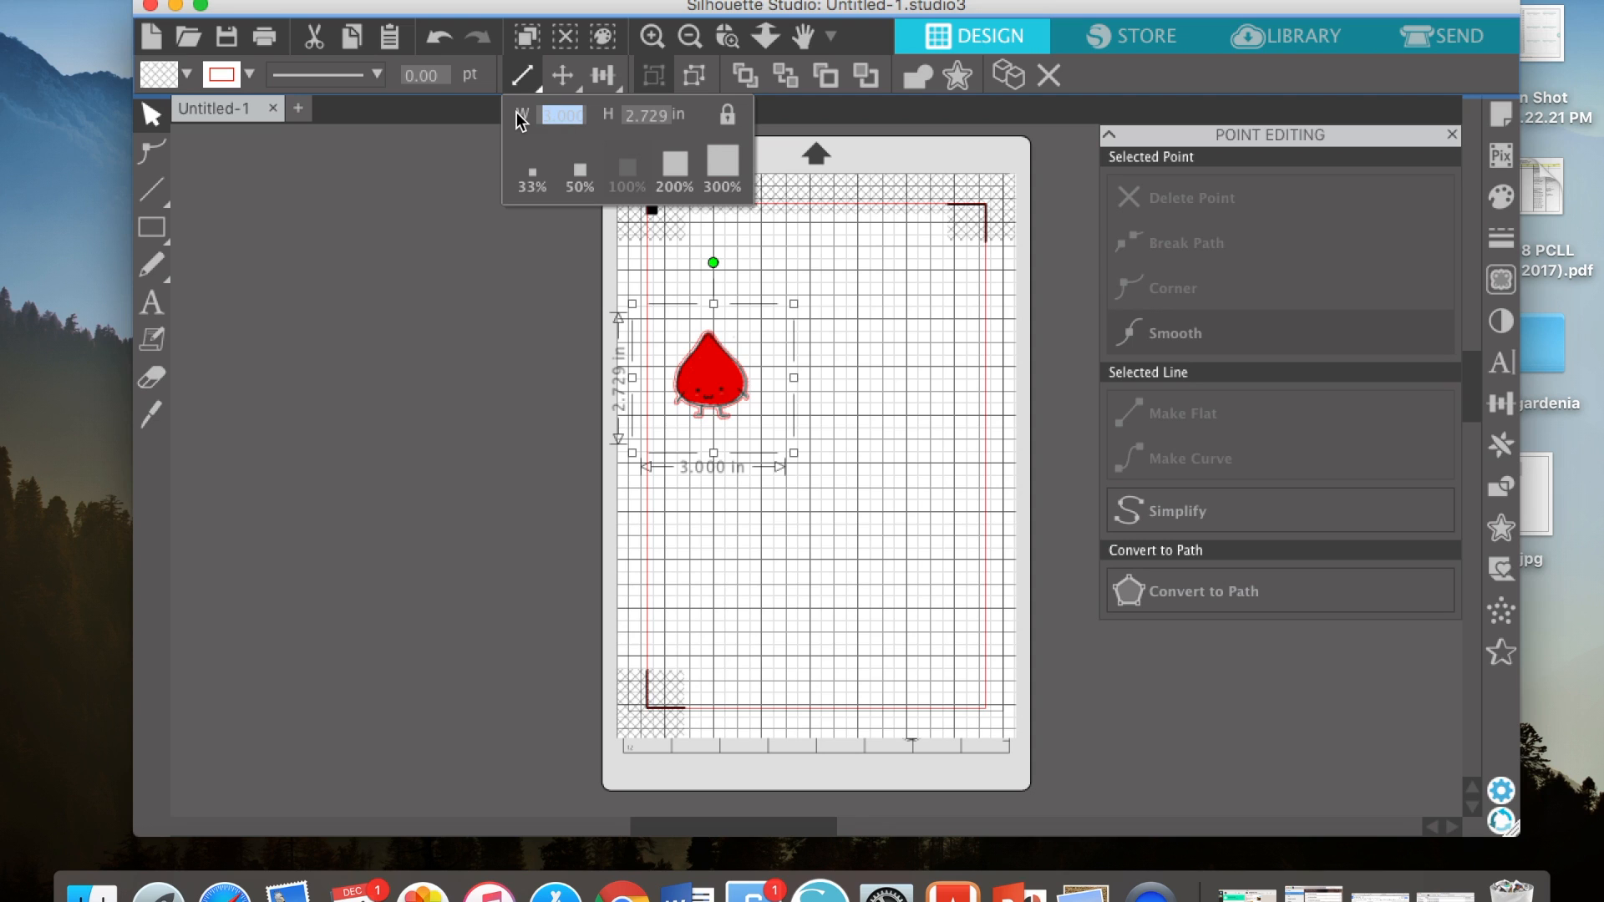
Apply the smaller 3 in width to the blood drop and its cut line.
{"action": "left_click", "coordinate": [854, 399]}
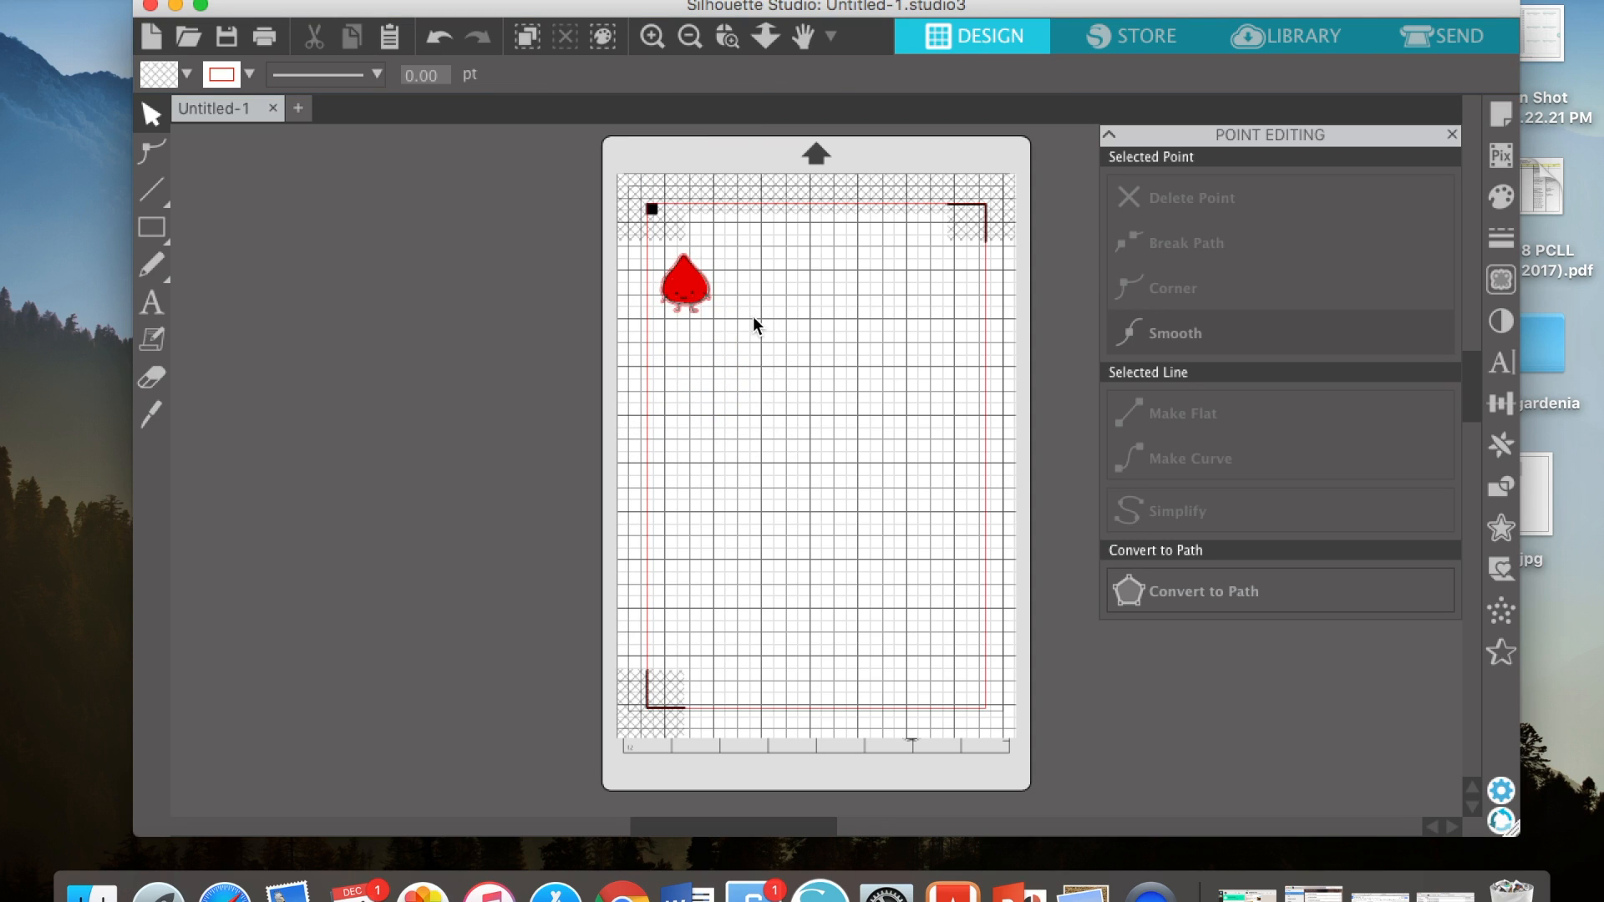
{"action": "mouse_move", "coordinate": [750, 342]}
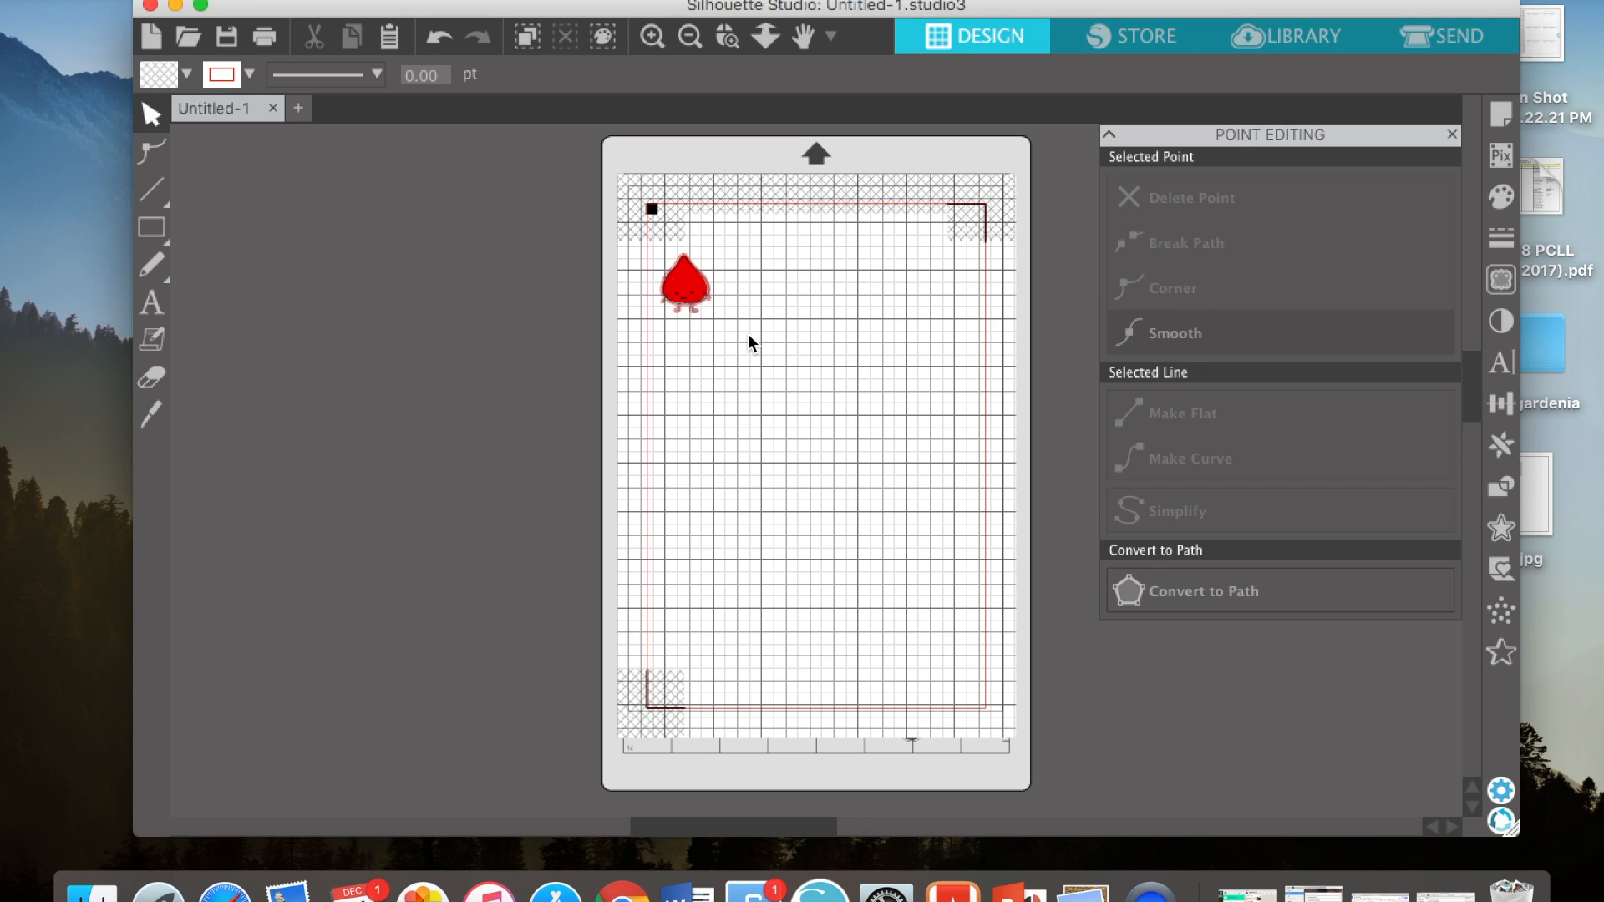
{"action": "left_click", "coordinate": [681, 284]}
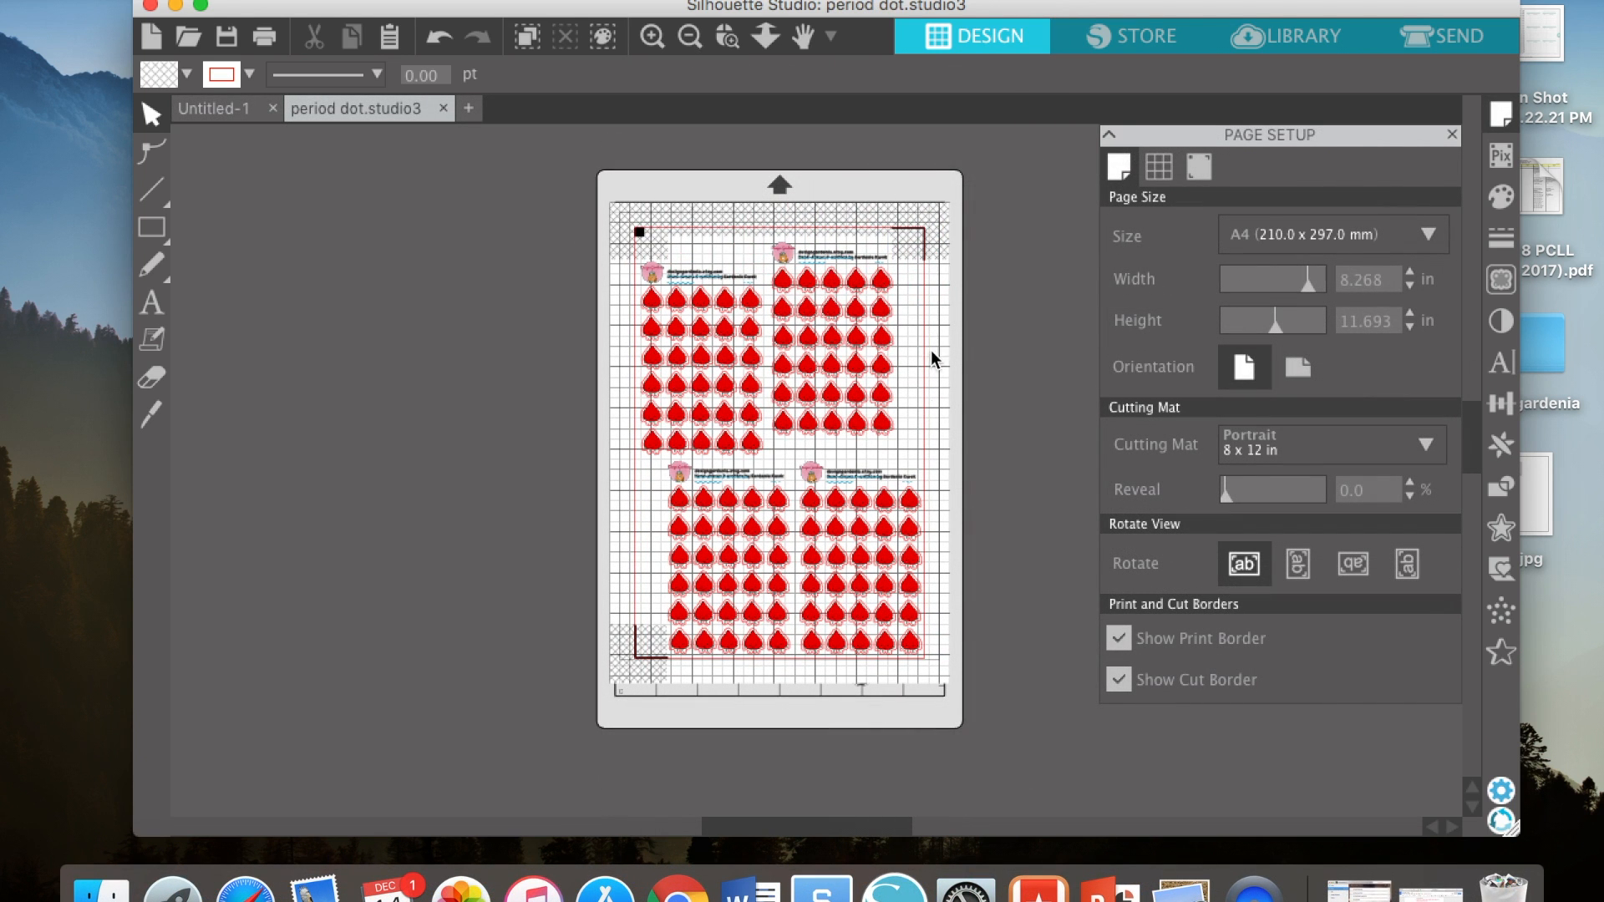
Zoom in twice on the period dot.studio3 sheet of red blood-drop stickers.
{"action": "left_click", "coordinate": [650, 37]}
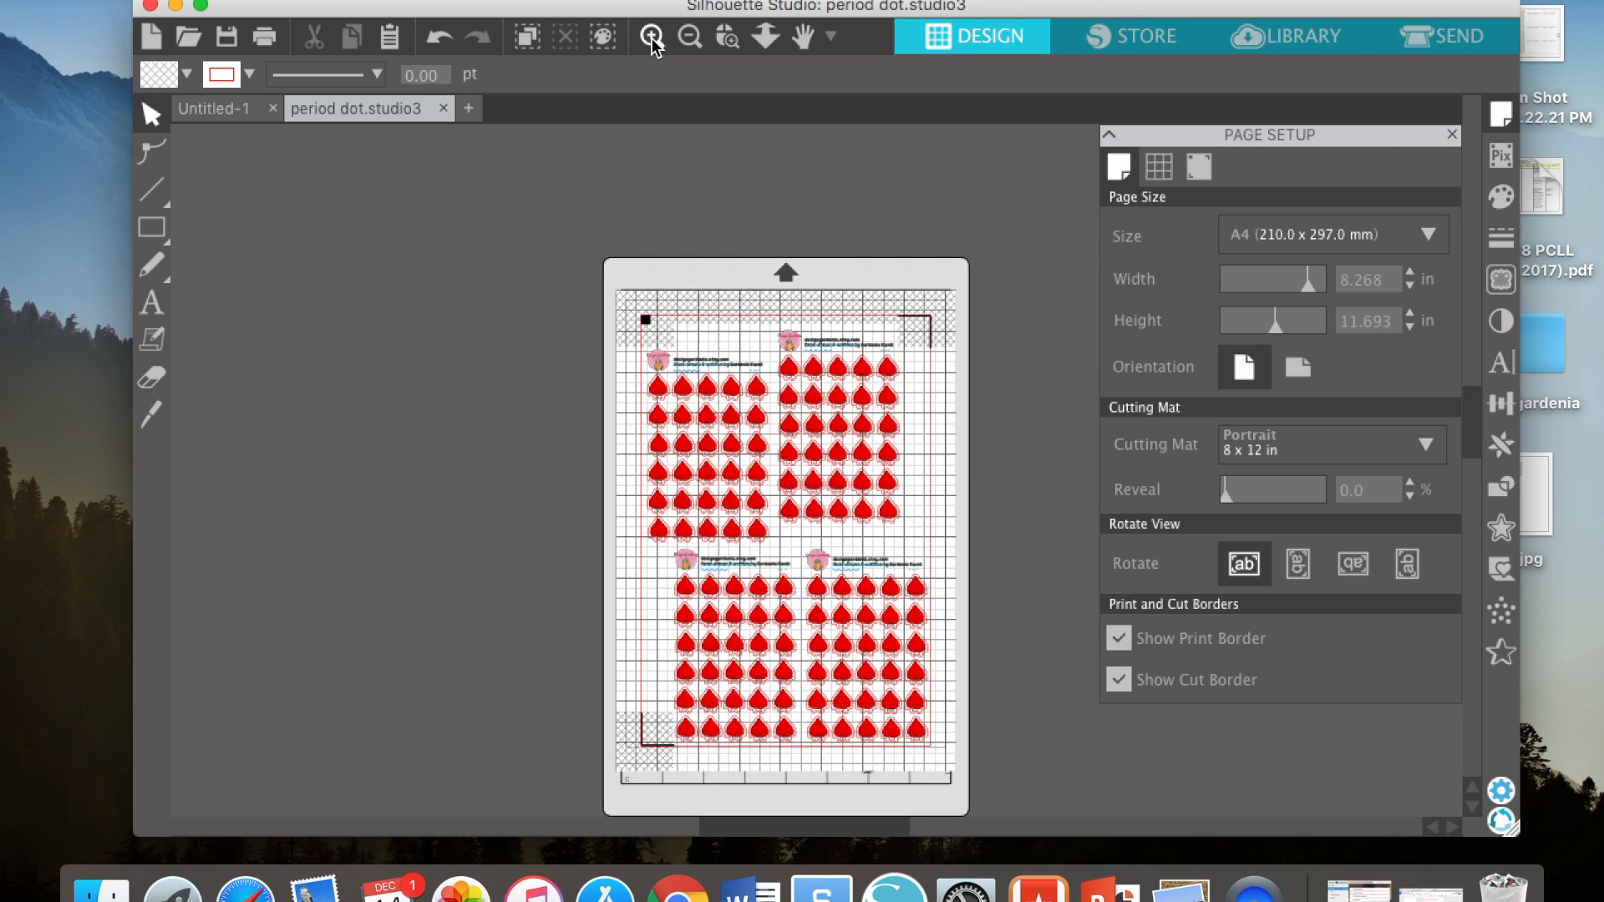
{"action": "left_click", "coordinate": [650, 37]}
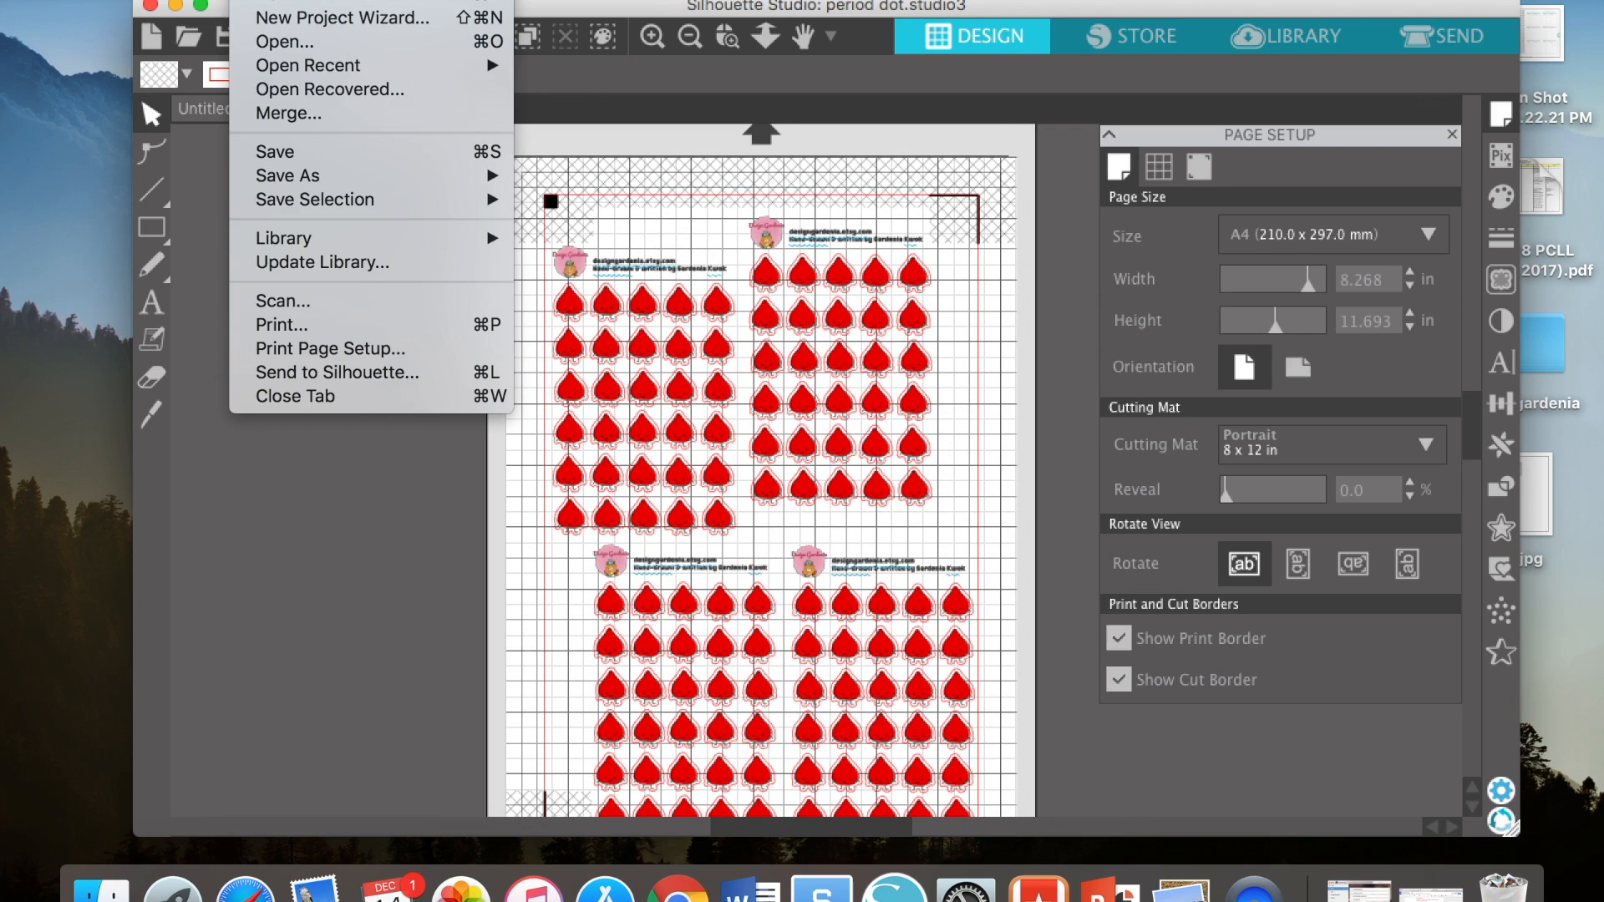
{"action": "mouse_move", "coordinate": [281, 326]}
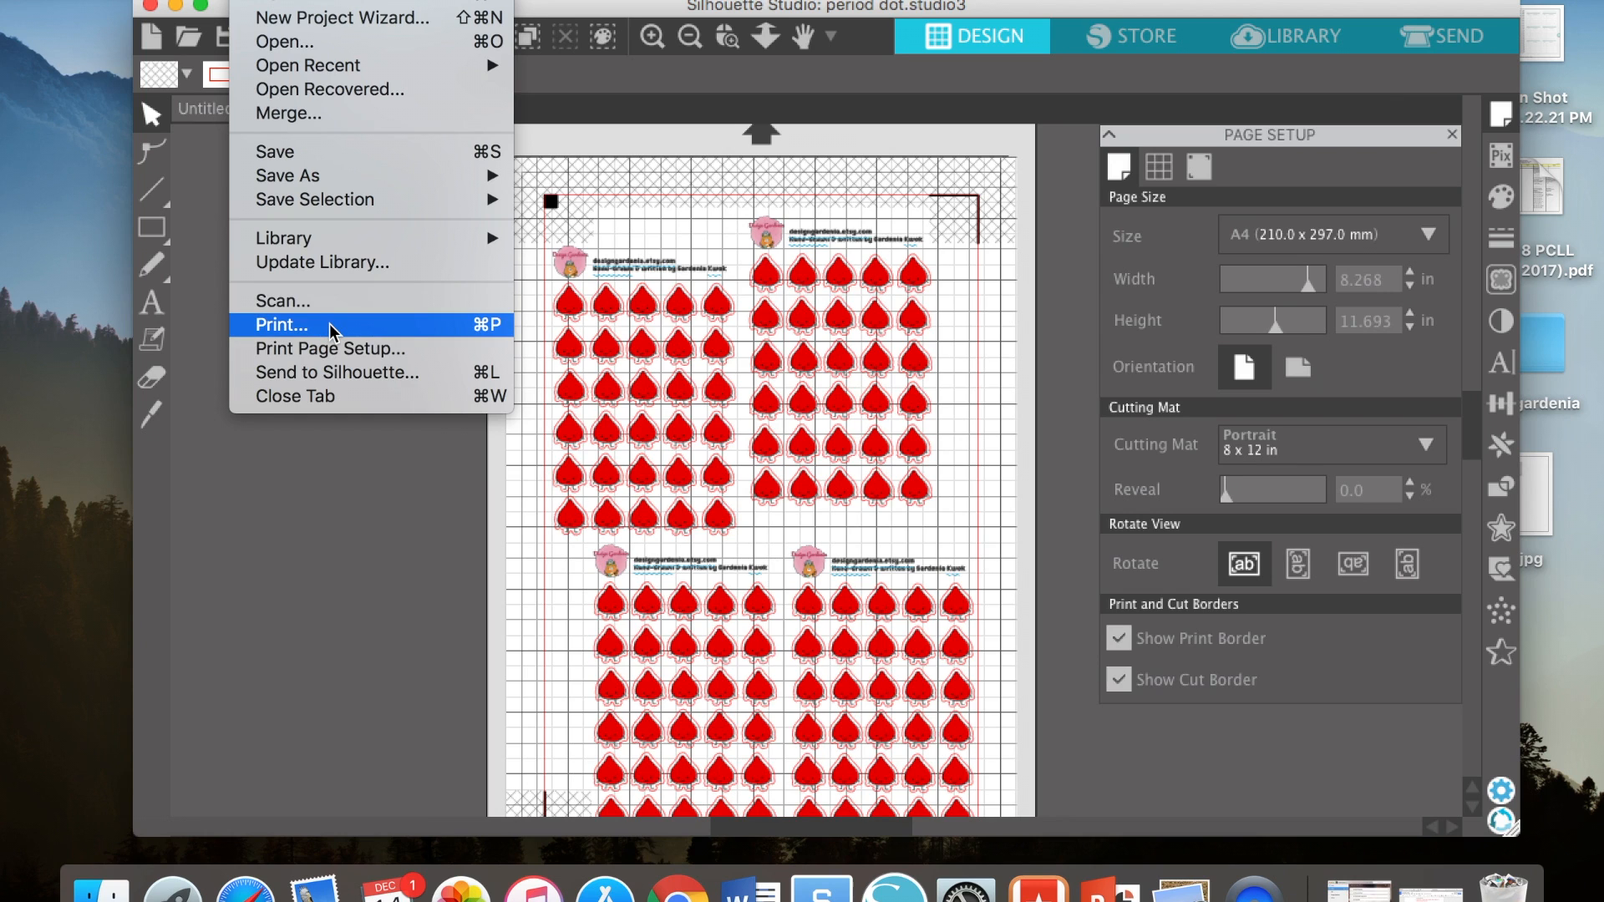
Bring up the print dialog for the sheet and choose the printer's Default Settings preset.
{"action": "left_click", "coordinate": [280, 324]}
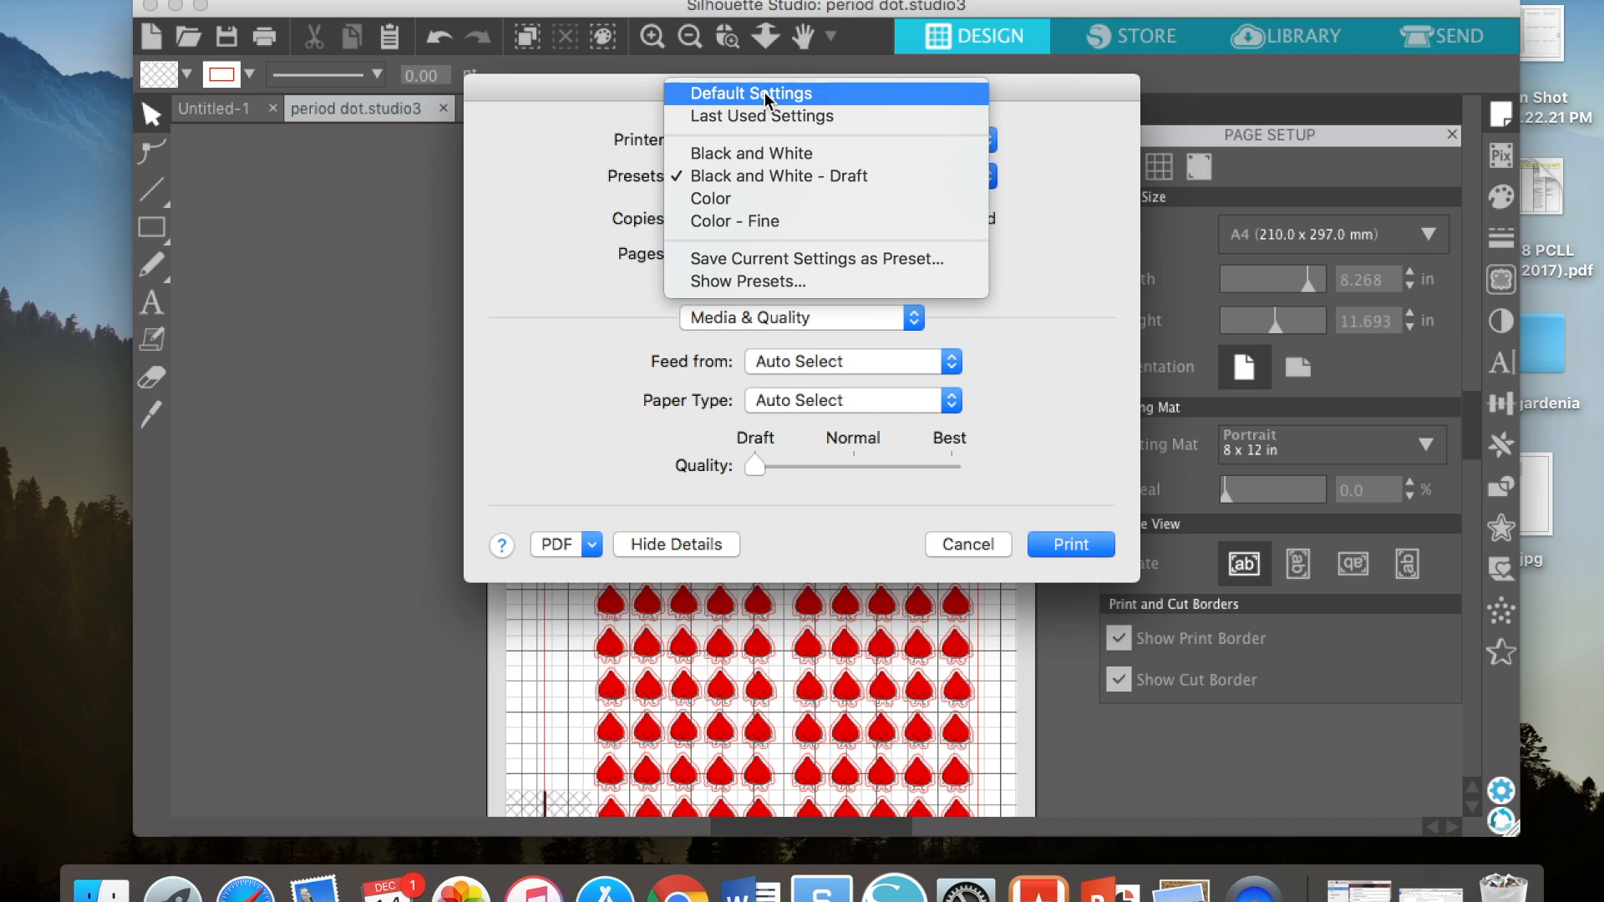
{"action": "left_click", "coordinate": [752, 94]}
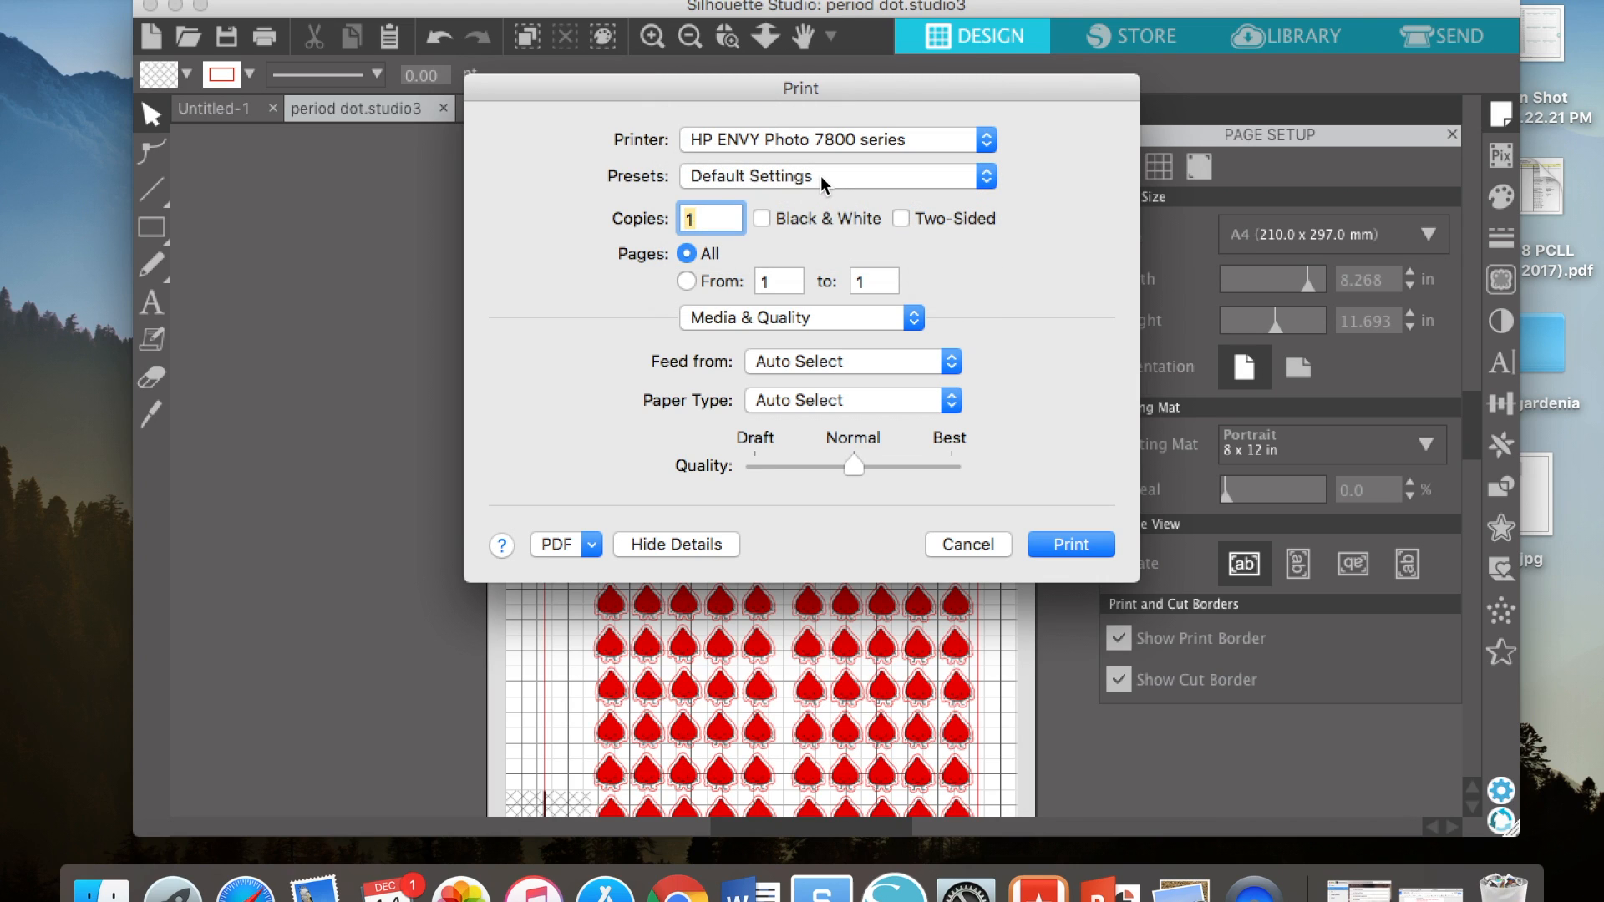
{"action": "mouse_move", "coordinate": [823, 318]}
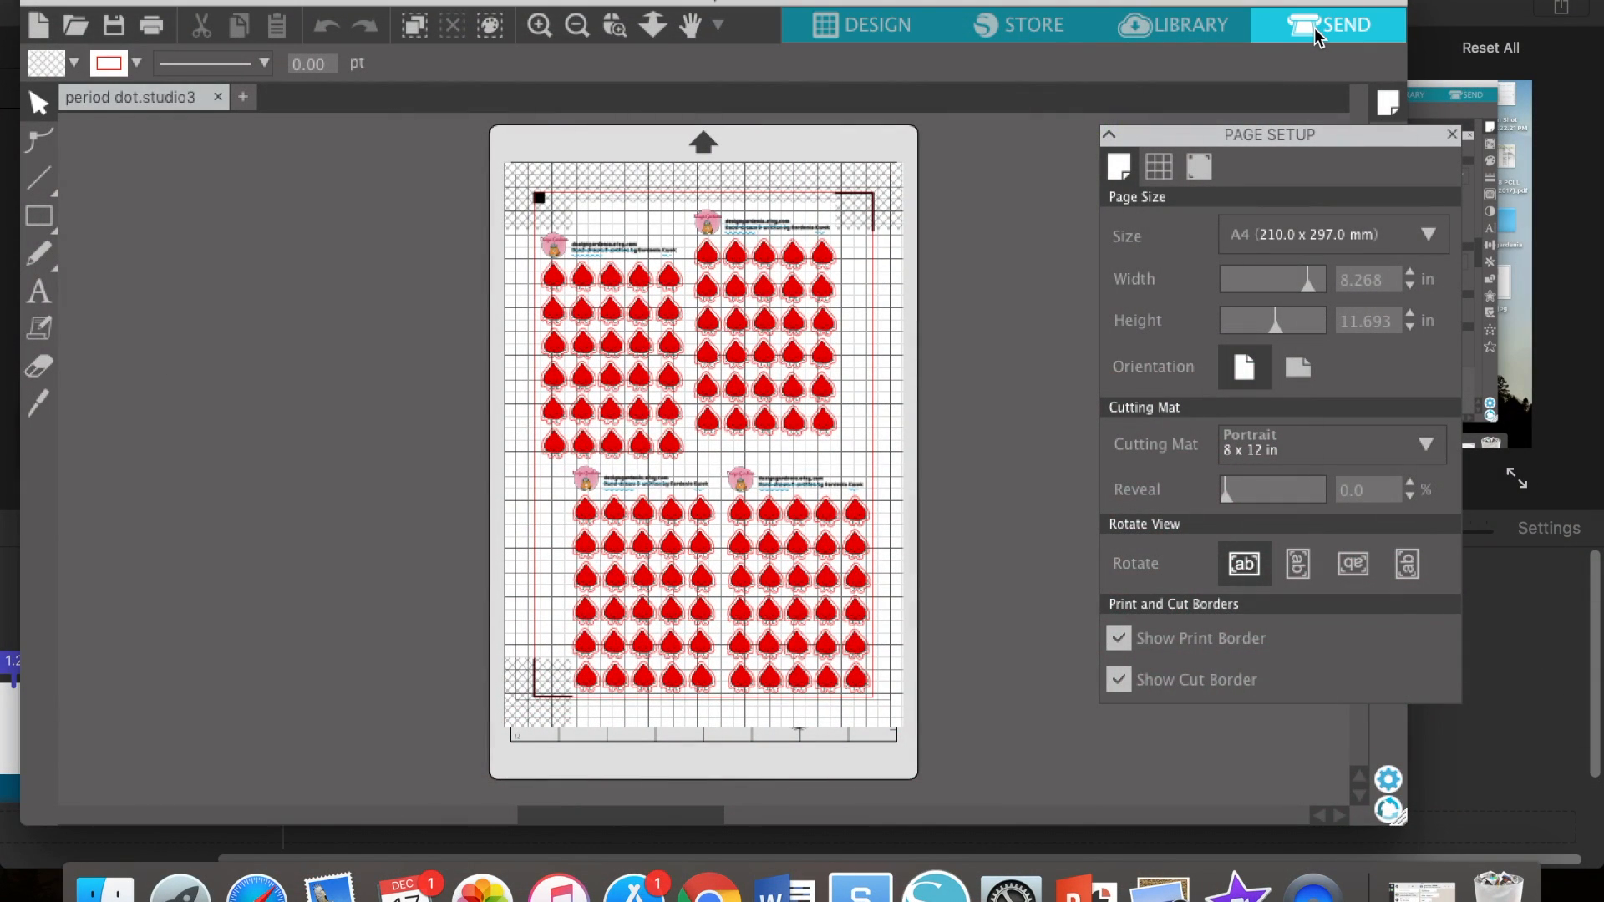
In Send, cut only the red RGB (255,0,0) lines with Vellum material and speed lowered to 2.
{"action": "left_click", "coordinate": [1345, 25]}
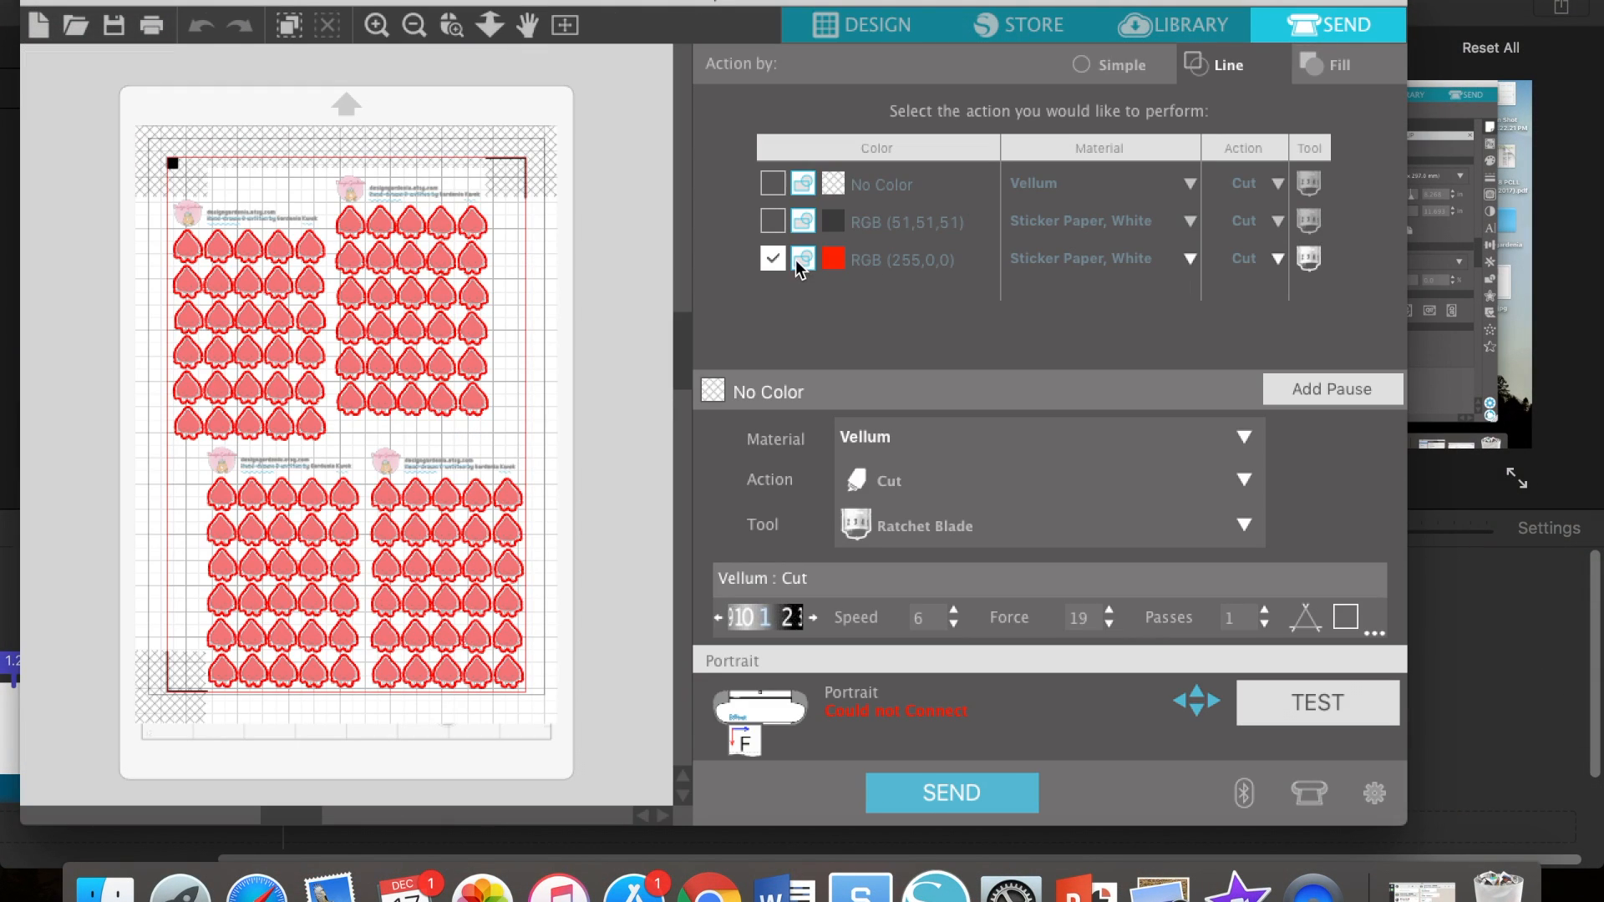
{"action": "left_click", "coordinate": [904, 259]}
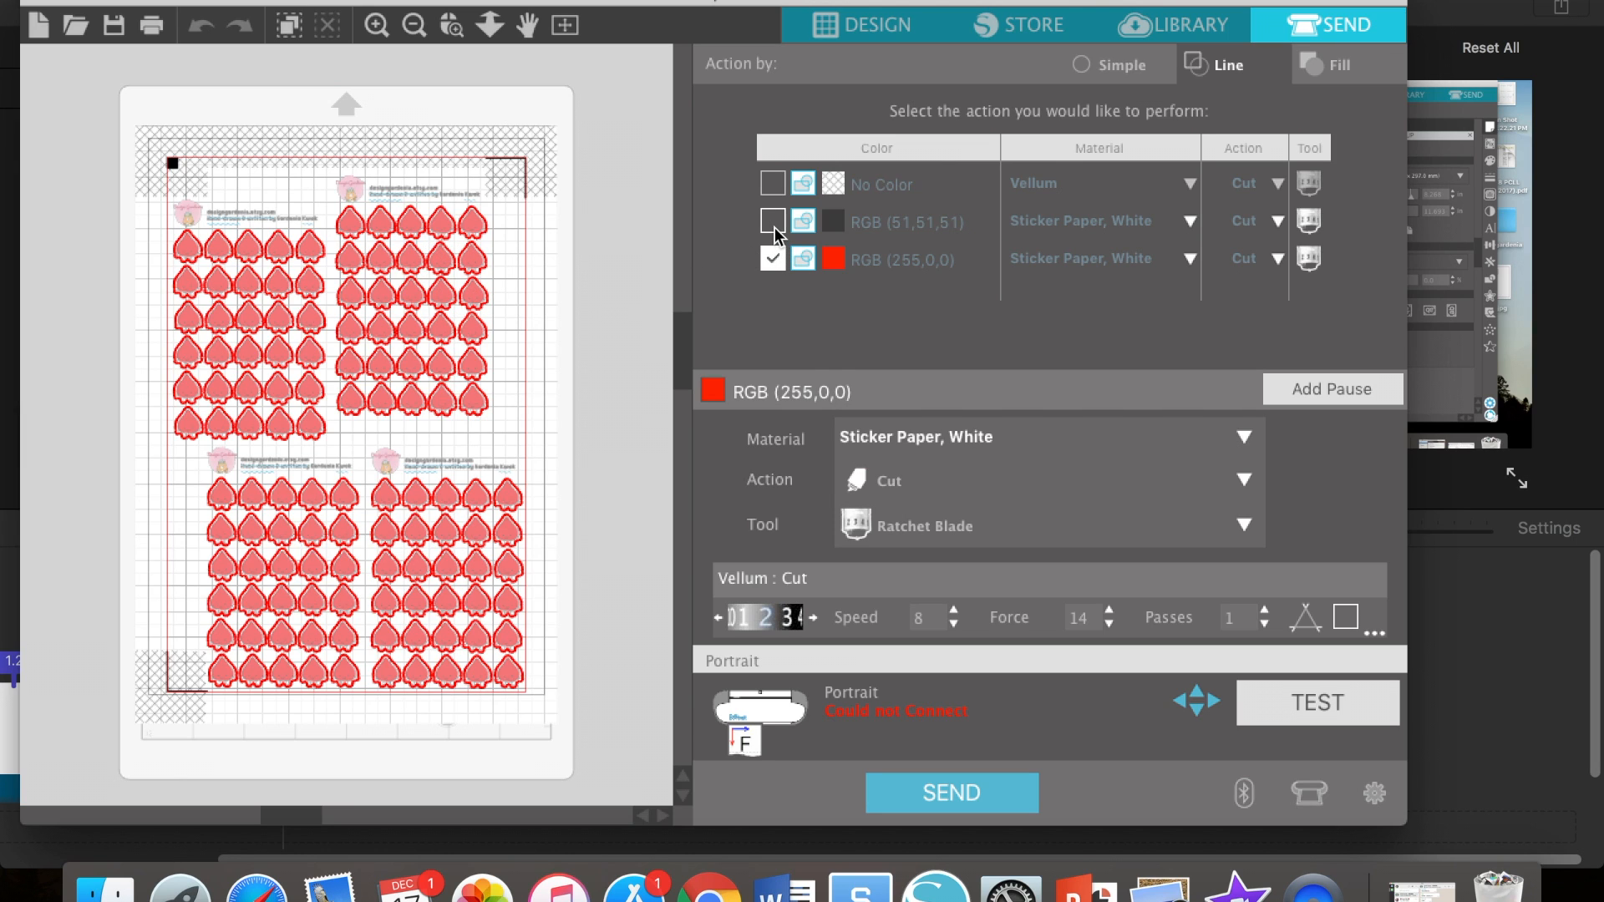
{"action": "left_click", "coordinate": [772, 221]}
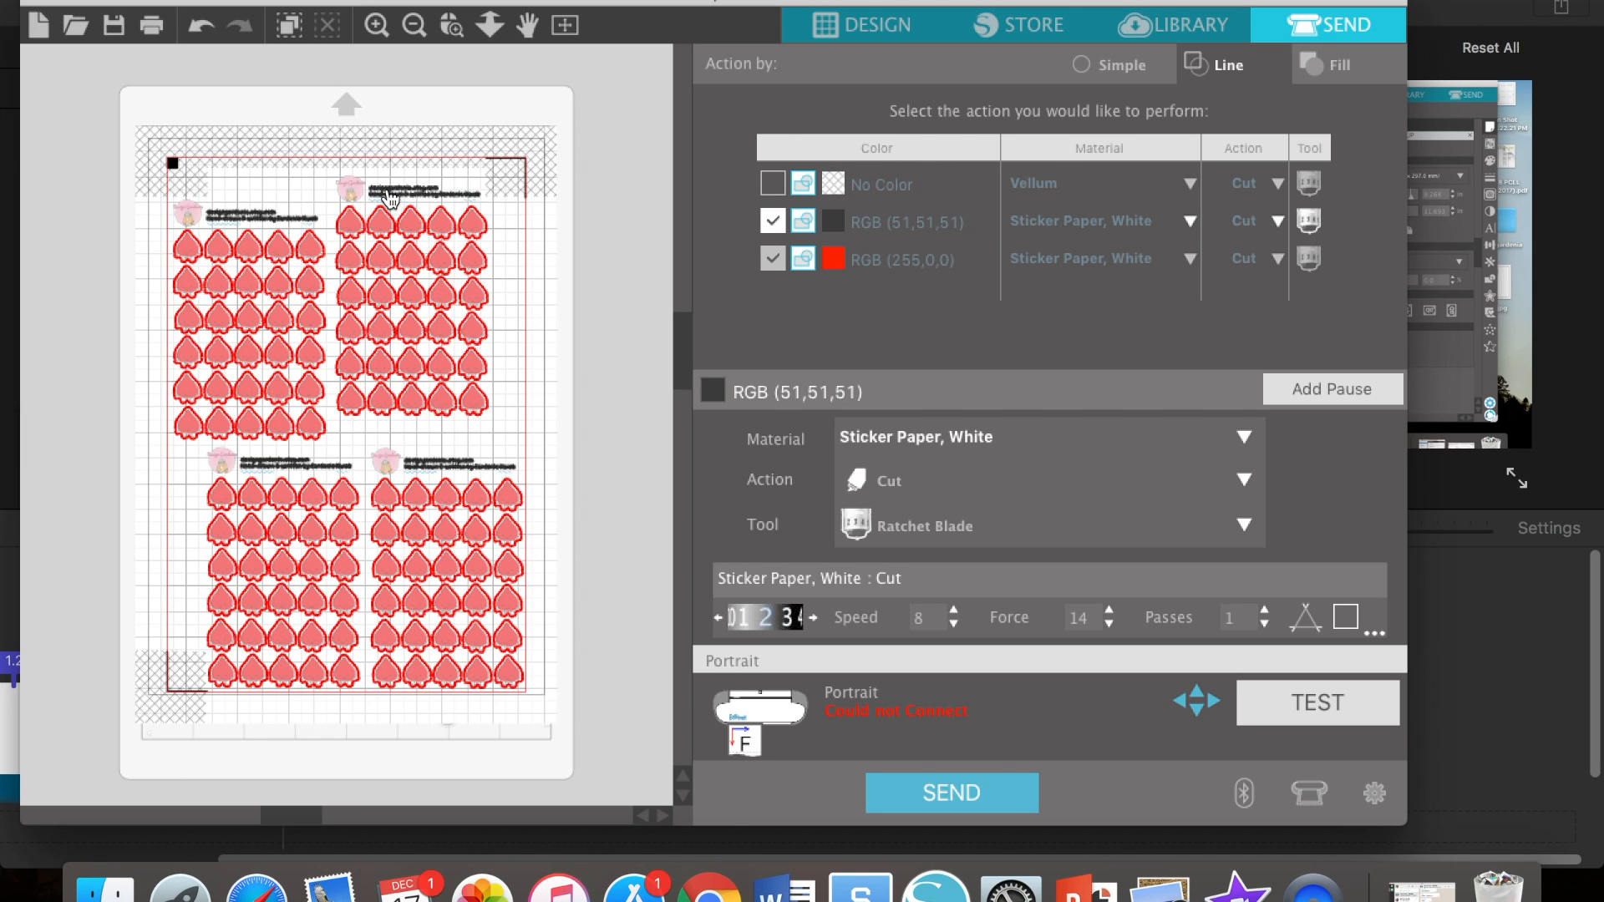
{"action": "left_click", "coordinate": [772, 220]}
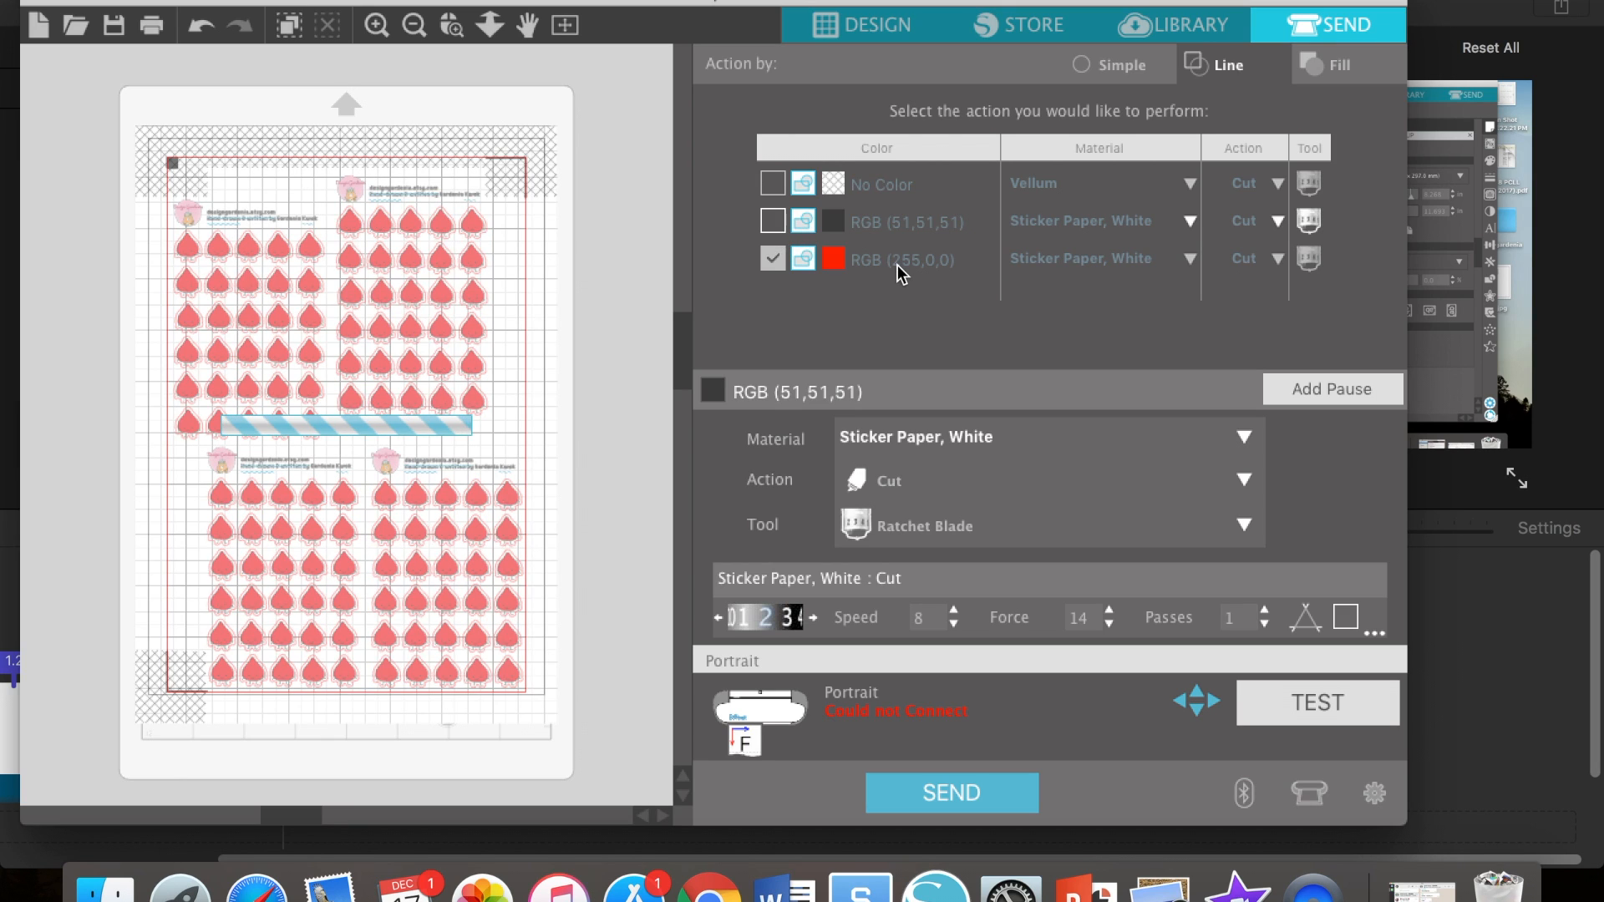
{"action": "left_click", "coordinate": [900, 259]}
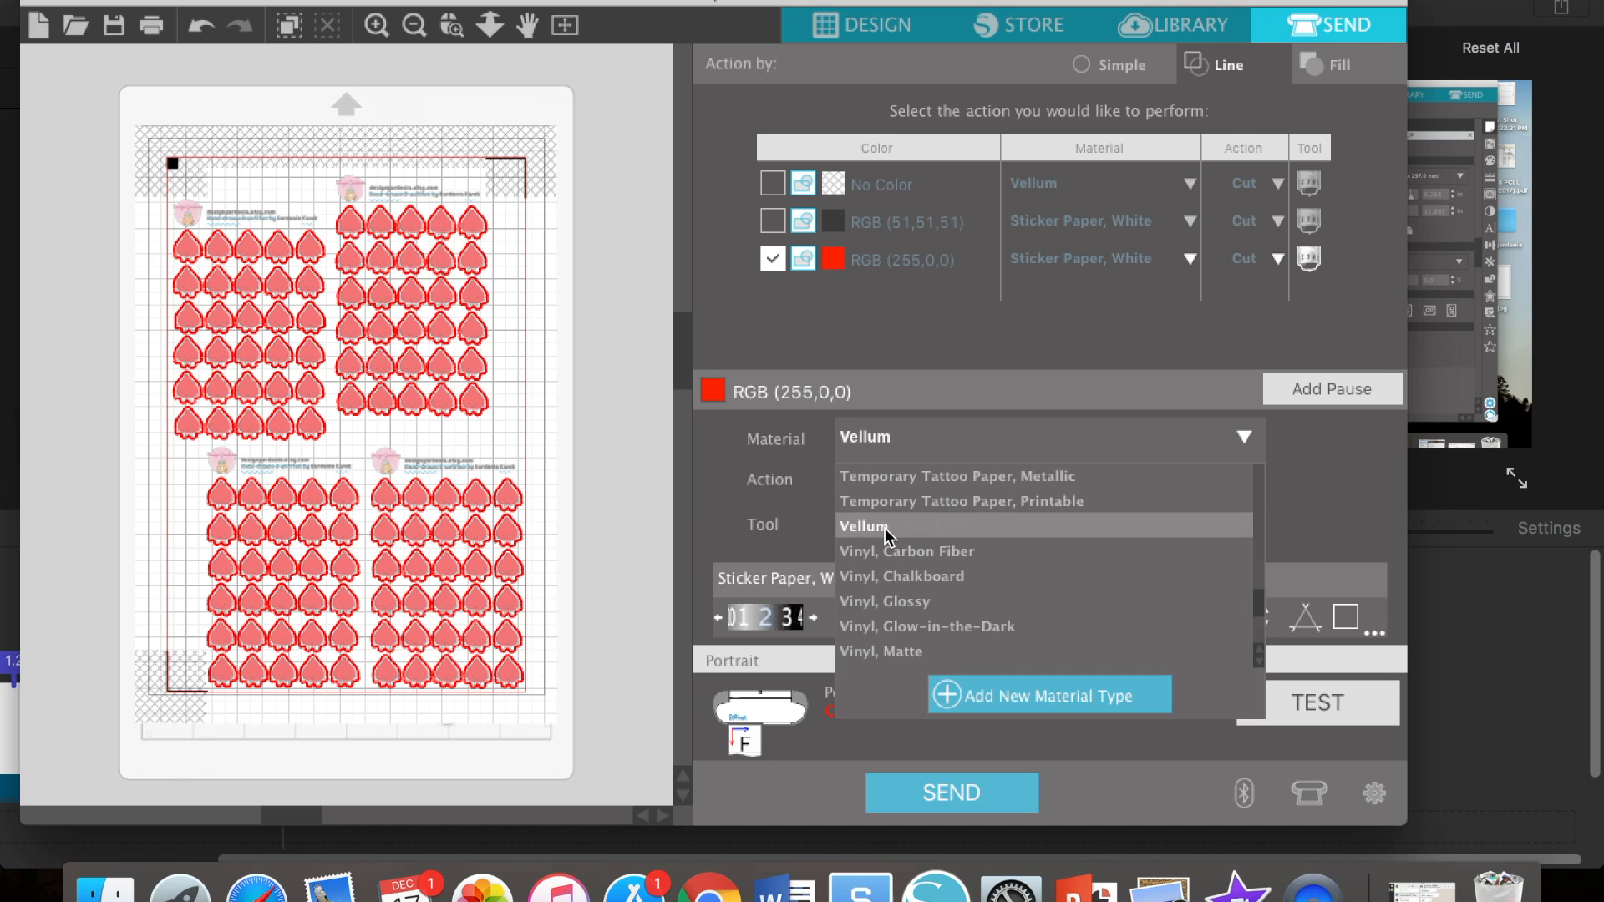
{"action": "left_click", "coordinate": [862, 526]}
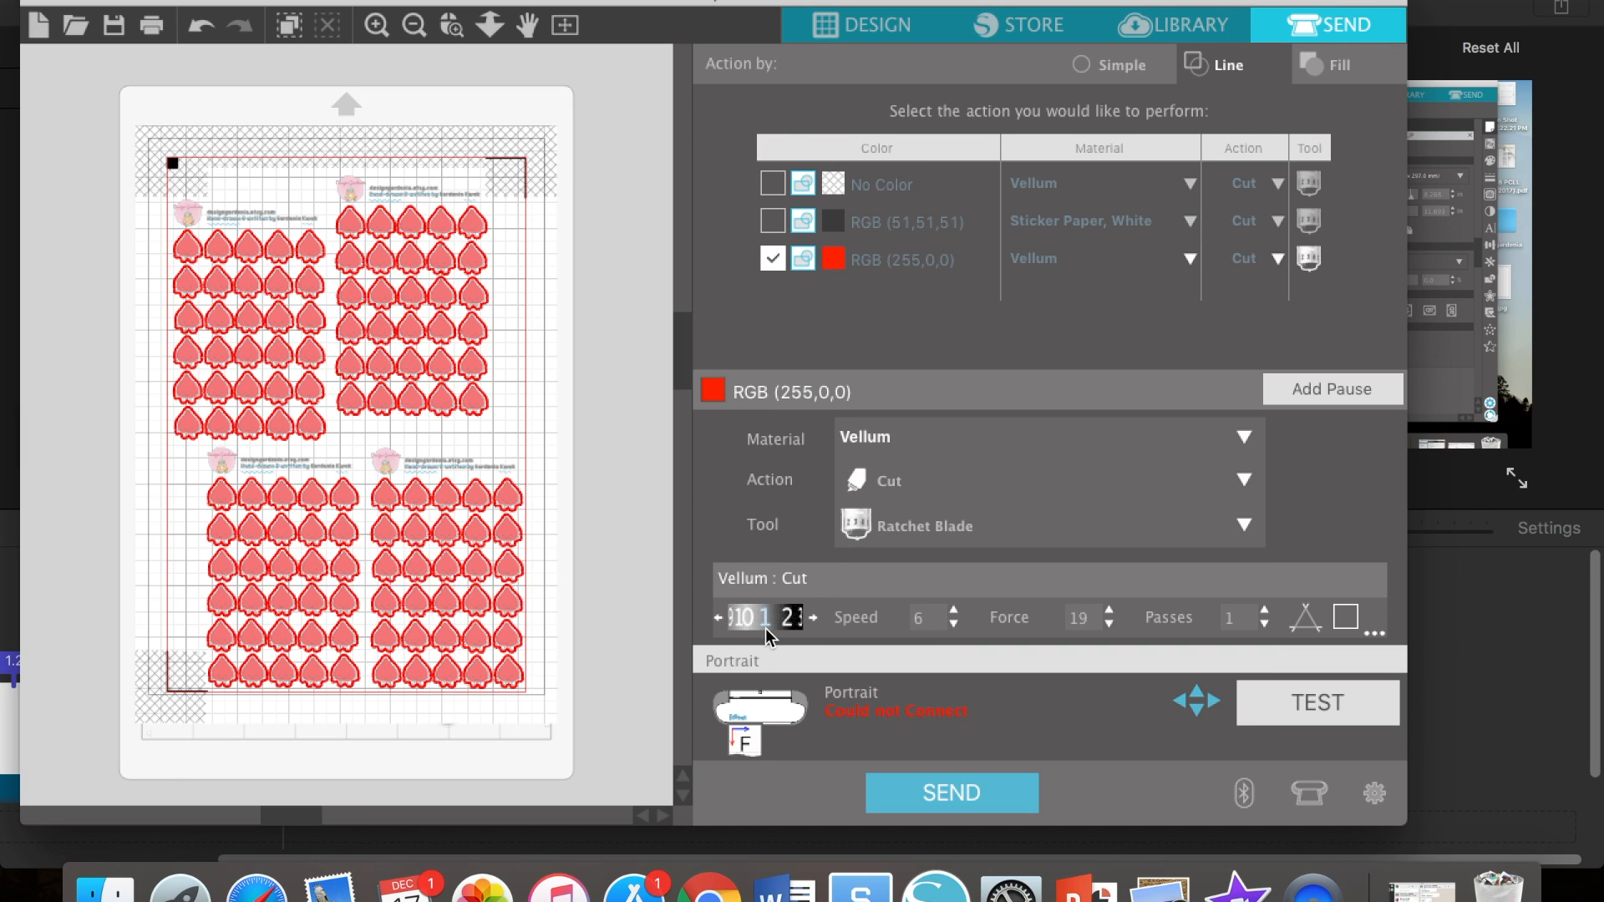
{"action": "mouse_move", "coordinate": [931, 617]}
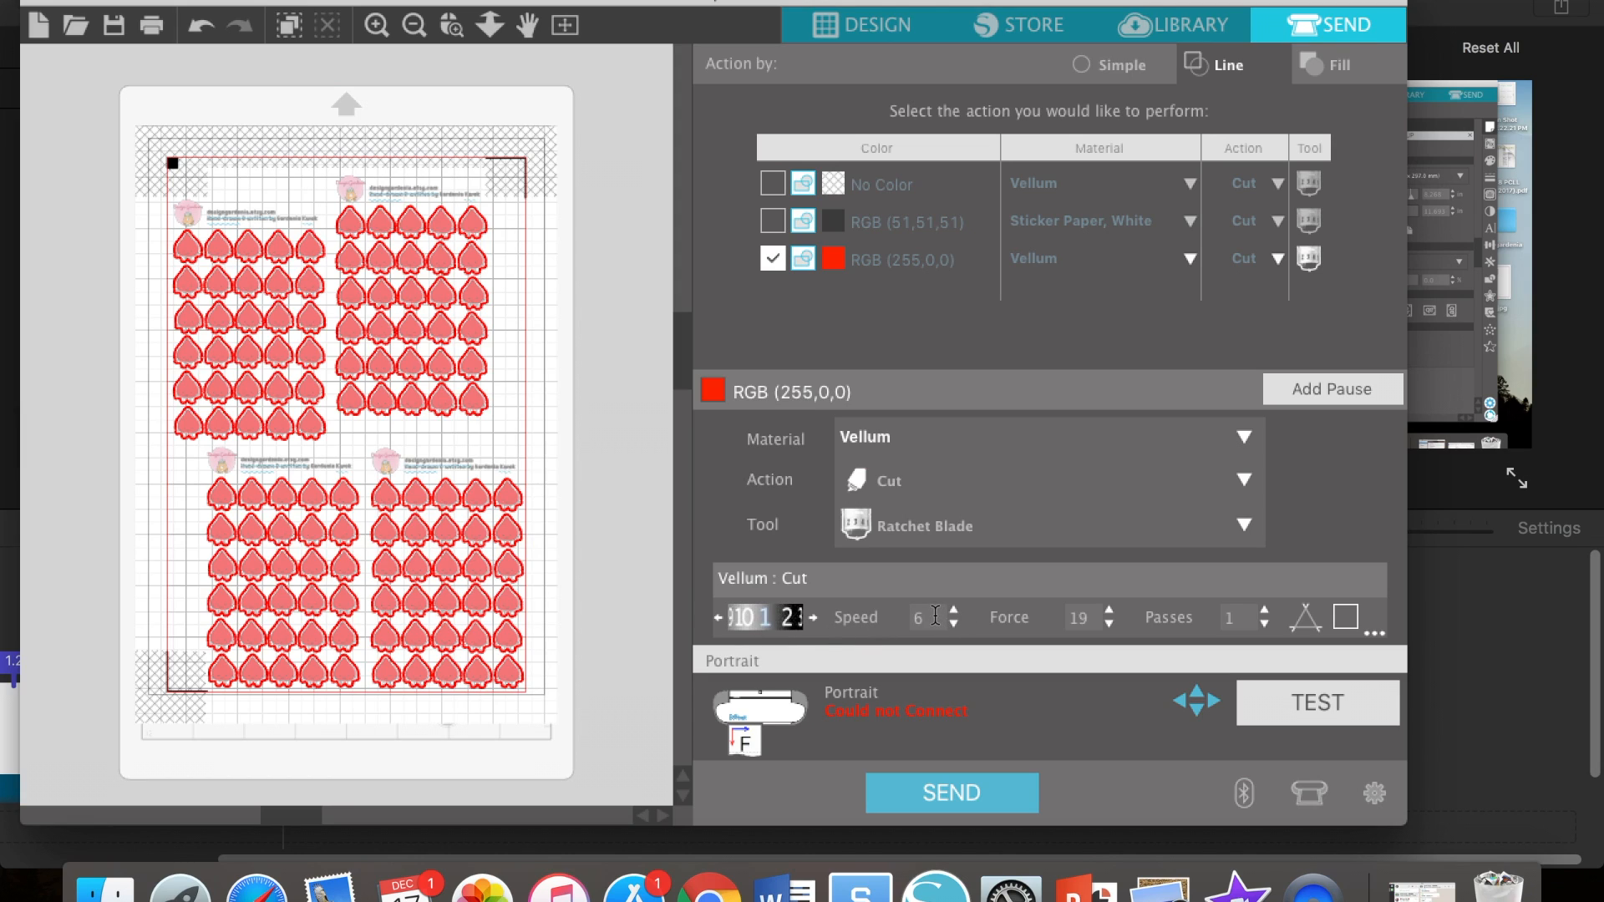
{"action": "left_click", "coordinate": [919, 616]}
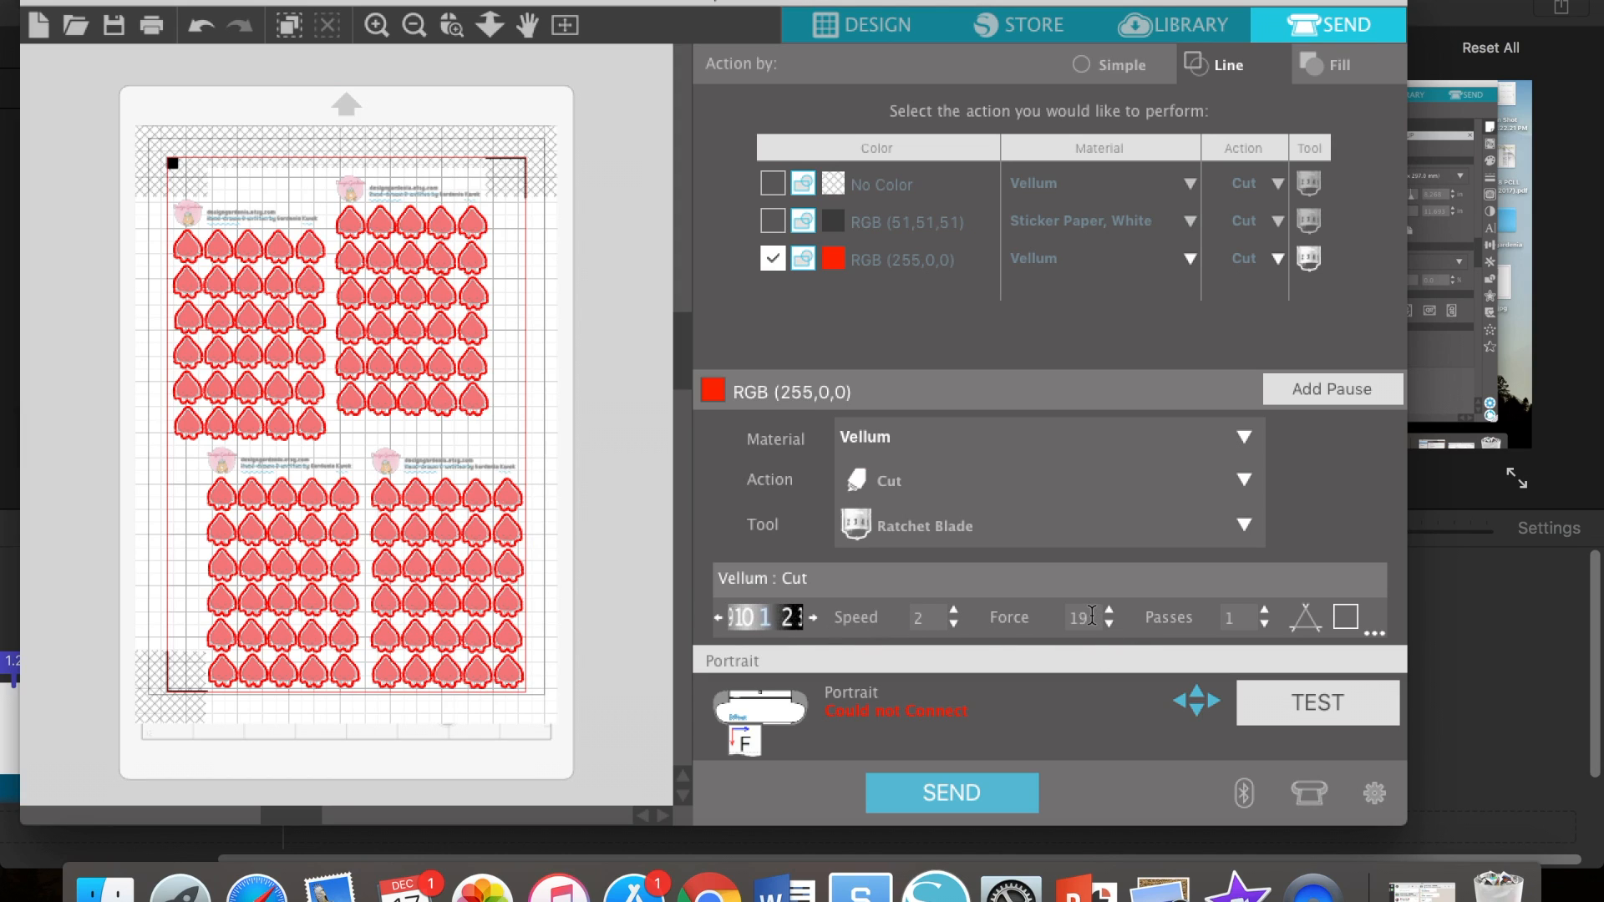